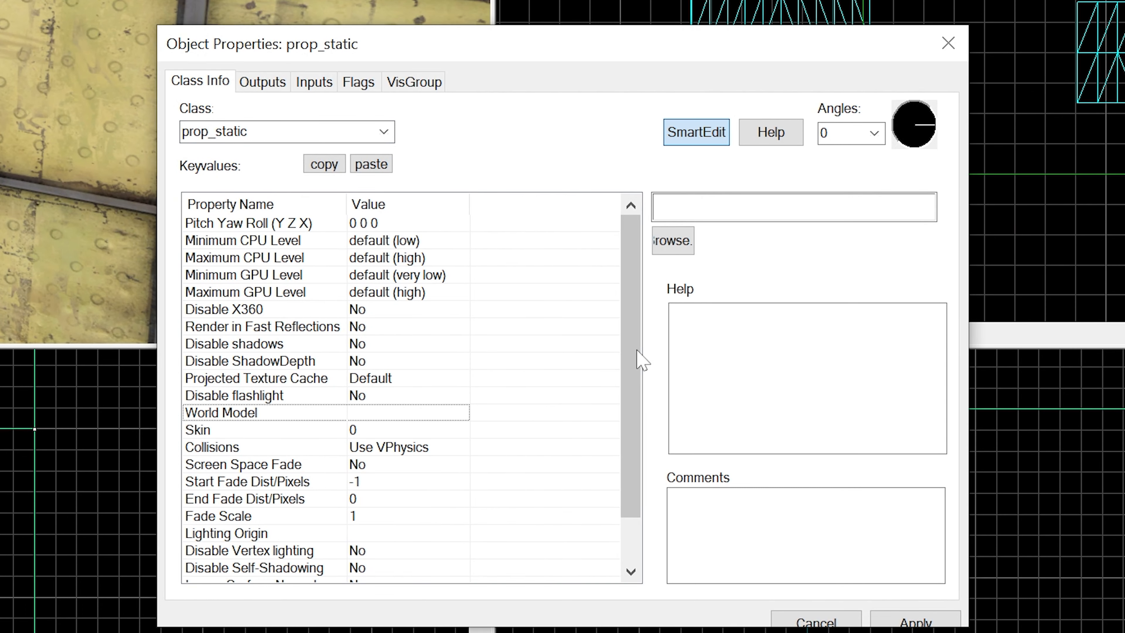
# - Filter the model browser by 'bts' and pick props_bts/vactube_128_straight.mdl for the prop_static
pyautogui.click(672, 240)
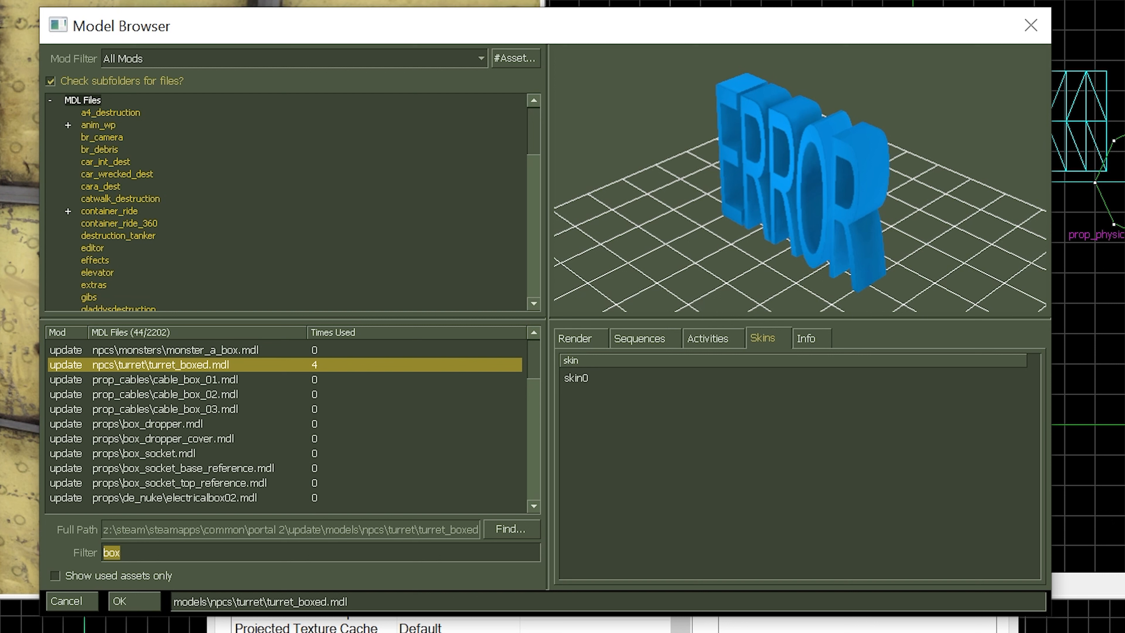
pyautogui.write('bts')
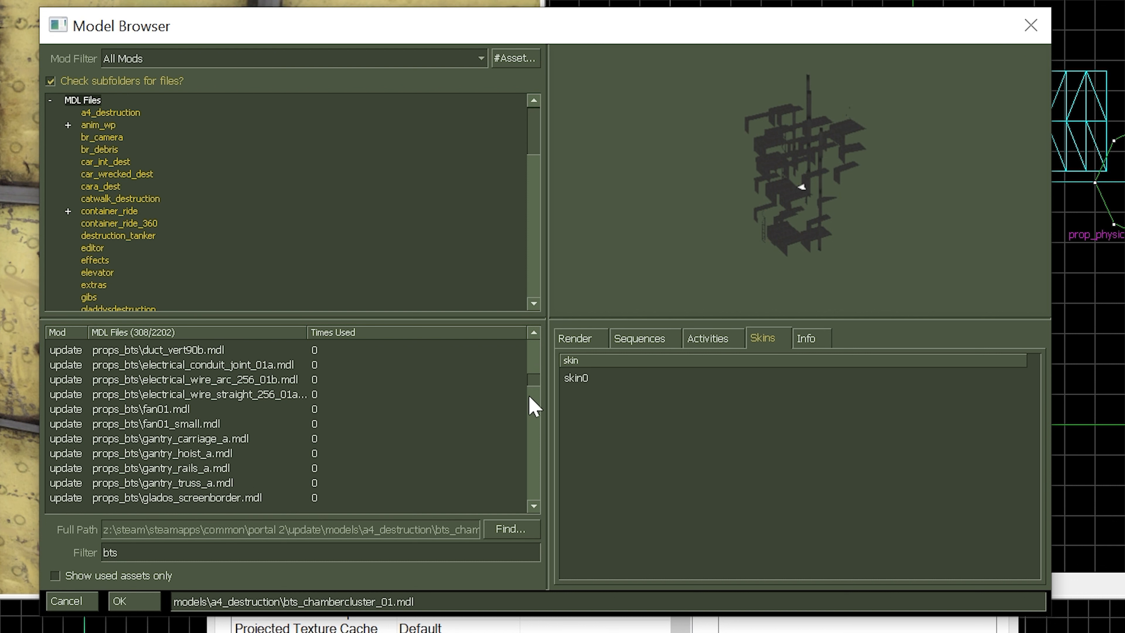
pyautogui.scroll(-3)
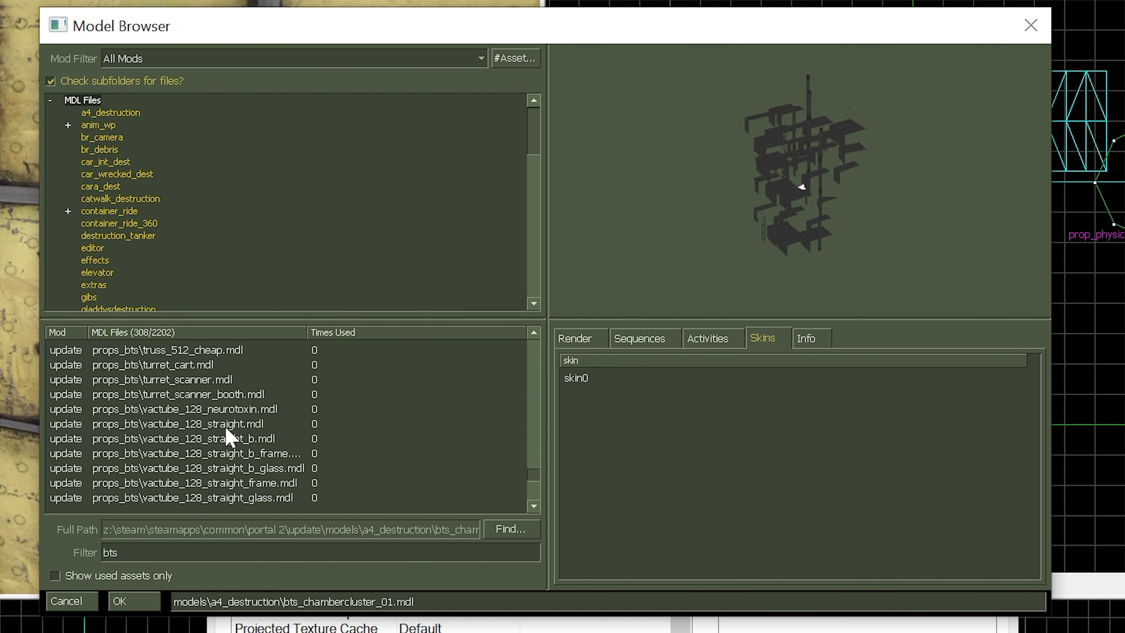
pyautogui.click(179, 423)
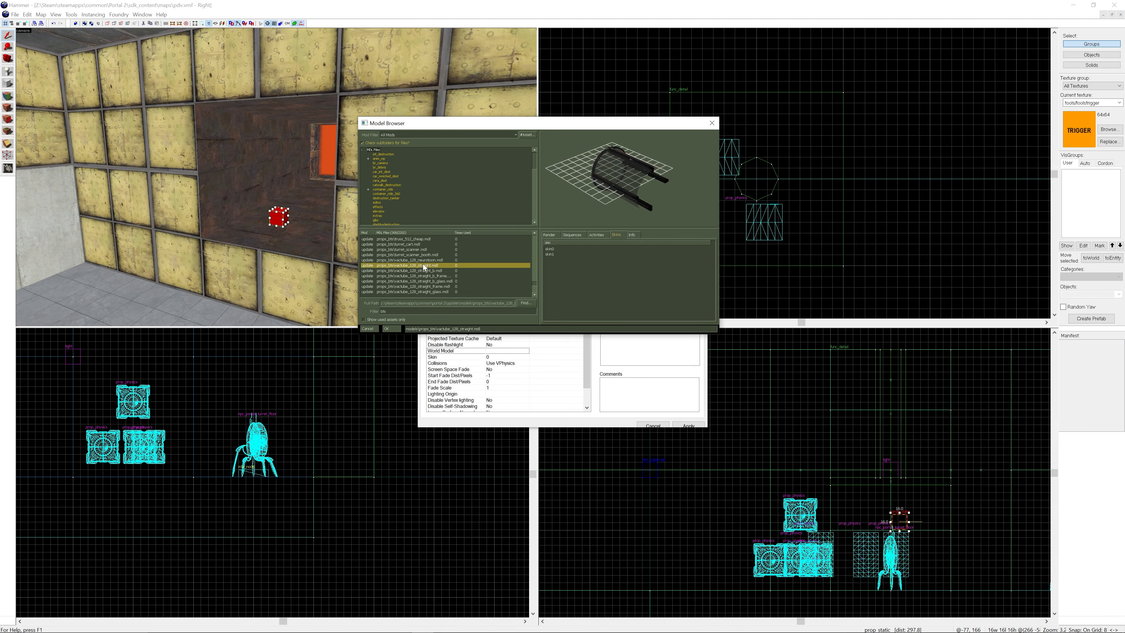
pyautogui.click(390, 328)
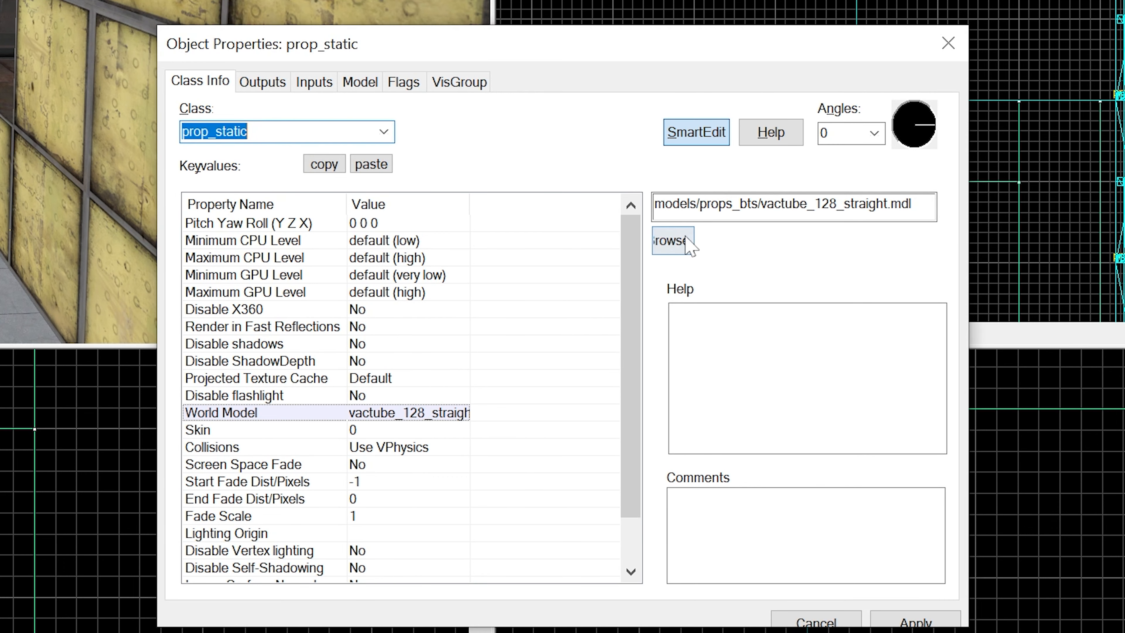
# - Assign vactube_90deg_01.mdl as the bend prop's world model
pyautogui.click(673, 240)
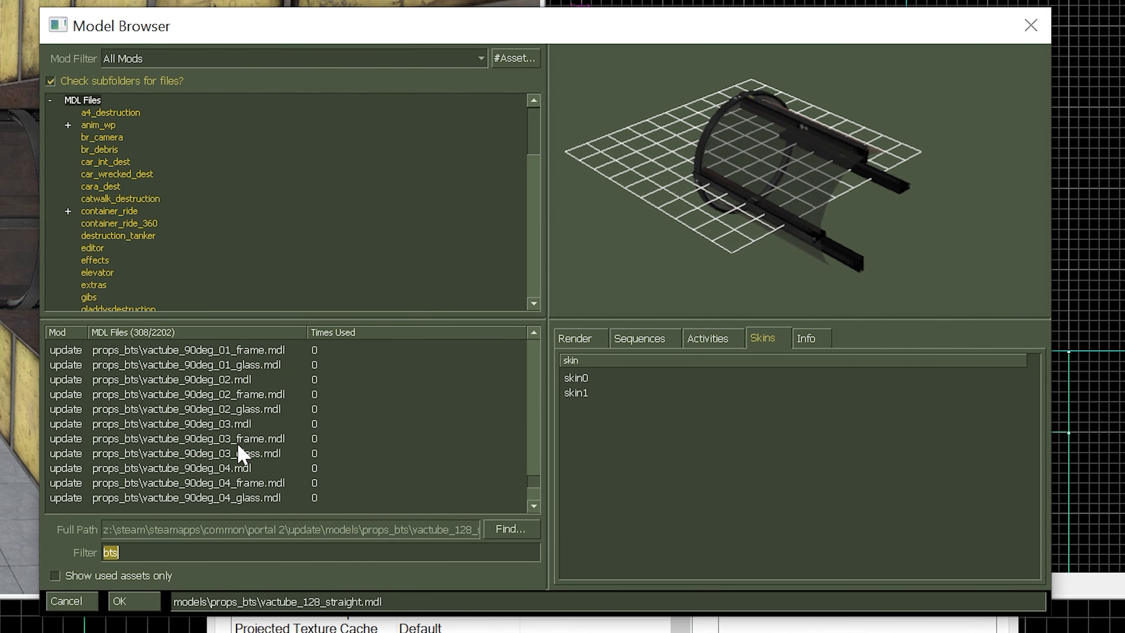
pyautogui.click(190, 423)
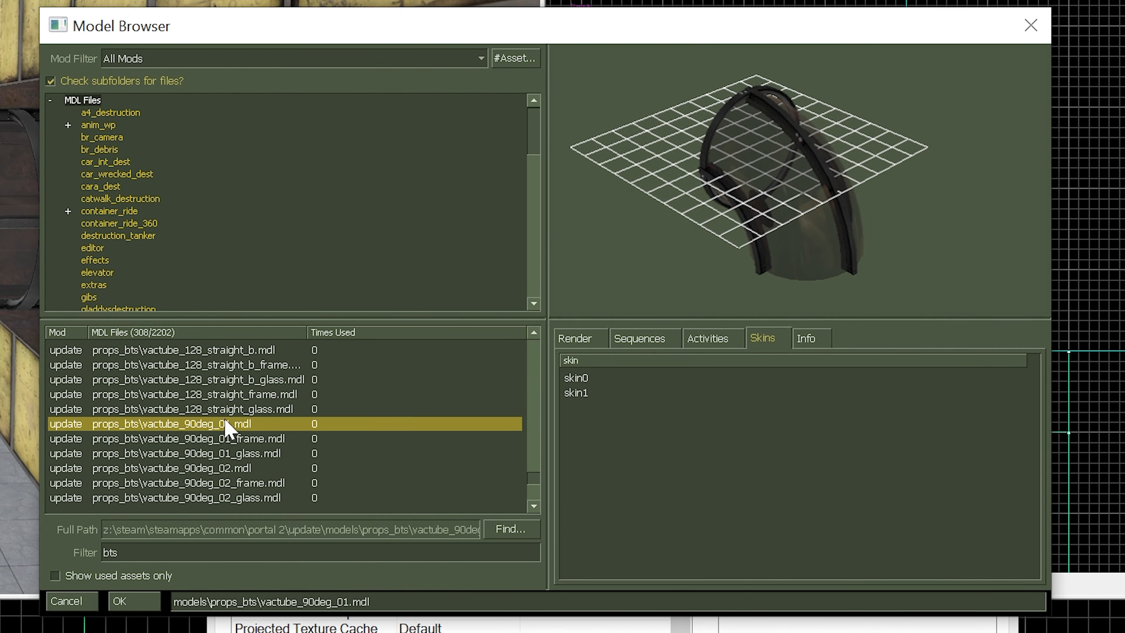
pyautogui.click(118, 601)
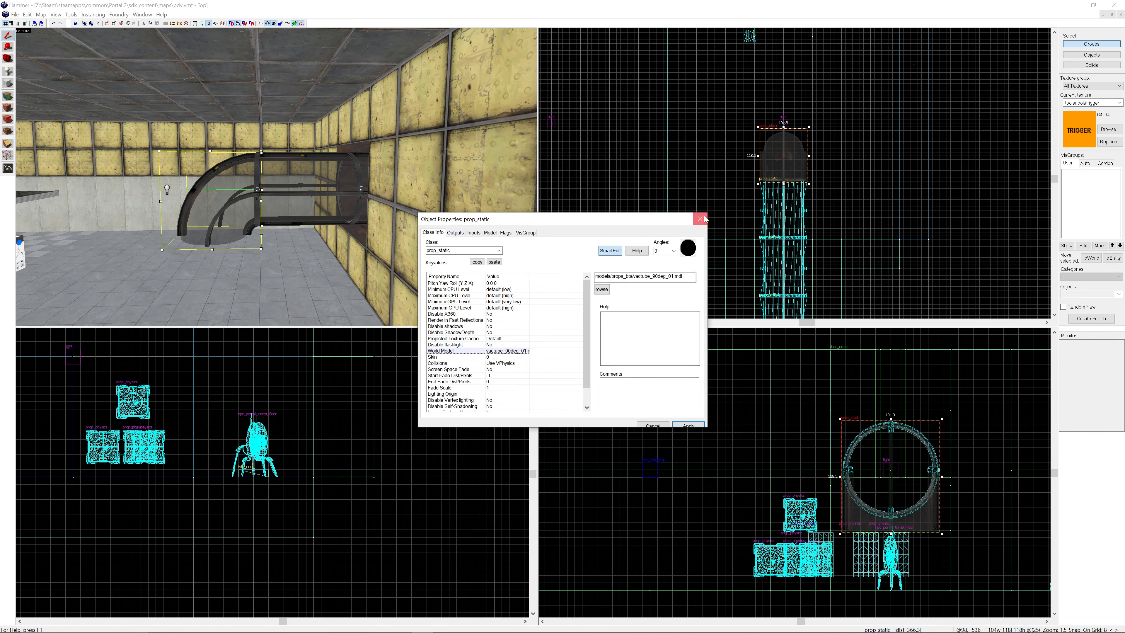
# - Filter by 'conn' and assign vactube_connector.mdl as the next prop's model
pyautogui.click(701, 218)
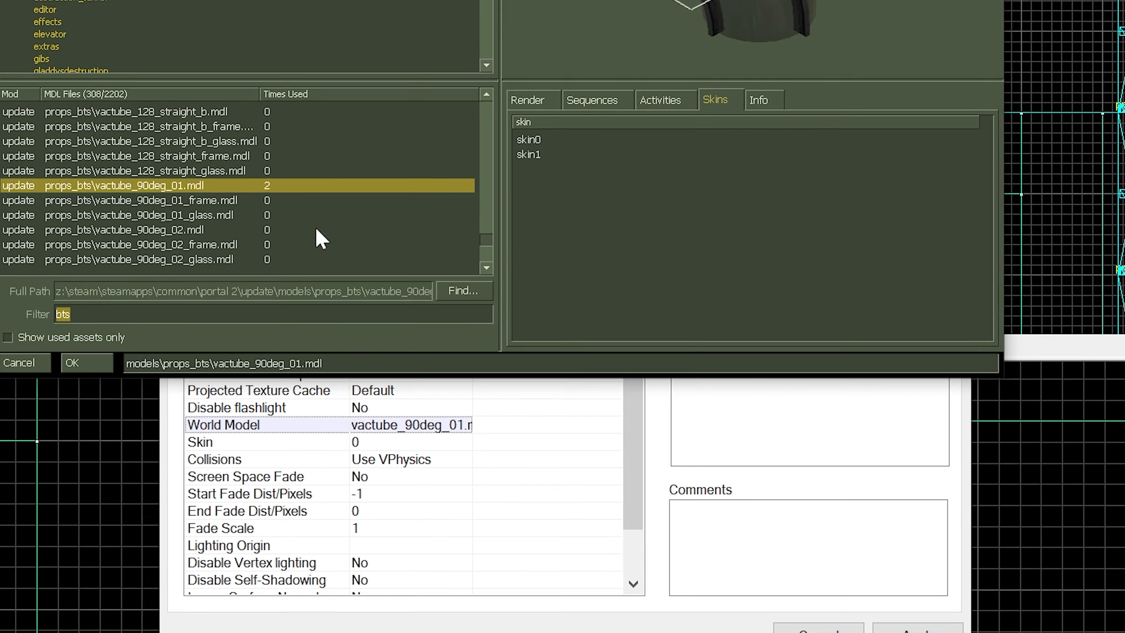
pyautogui.write('conn')
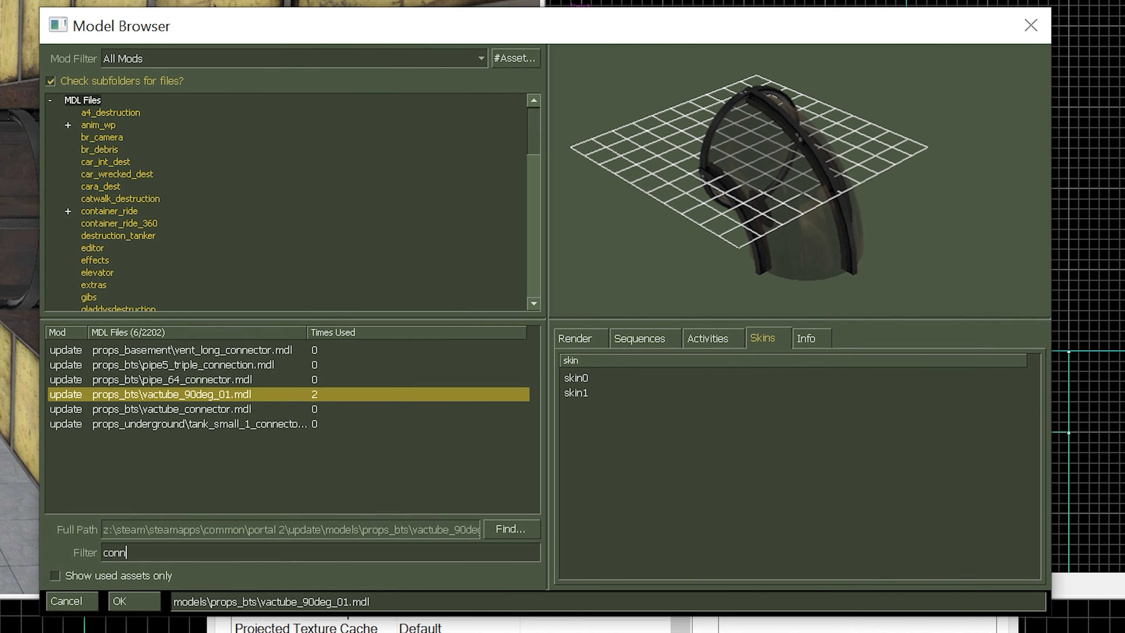
pyautogui.click(170, 409)
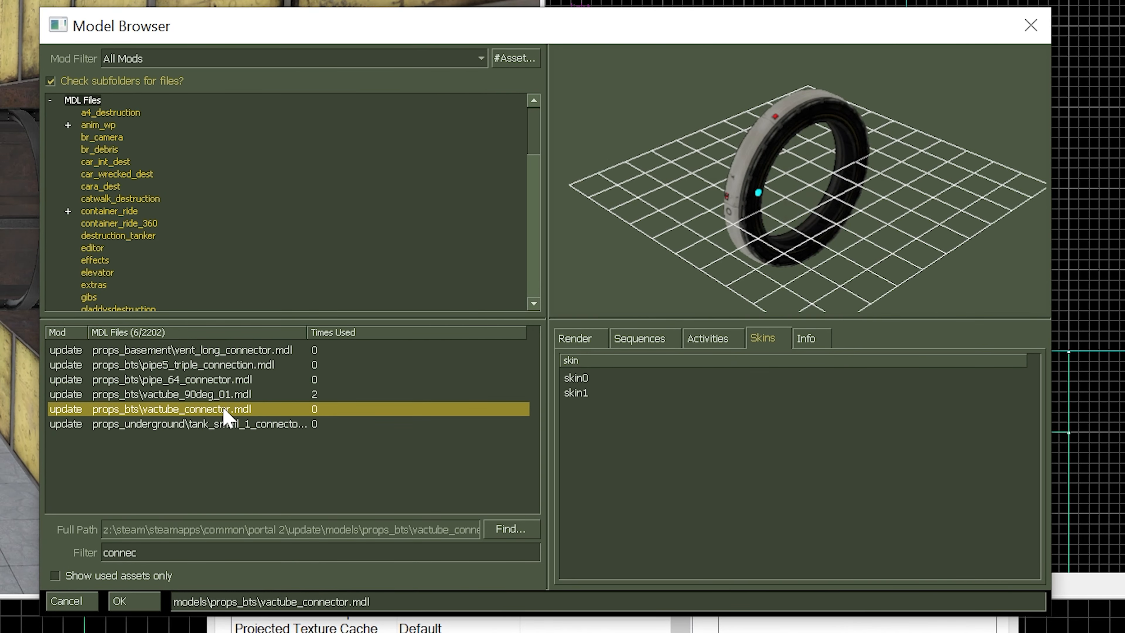
pyautogui.click(119, 601)
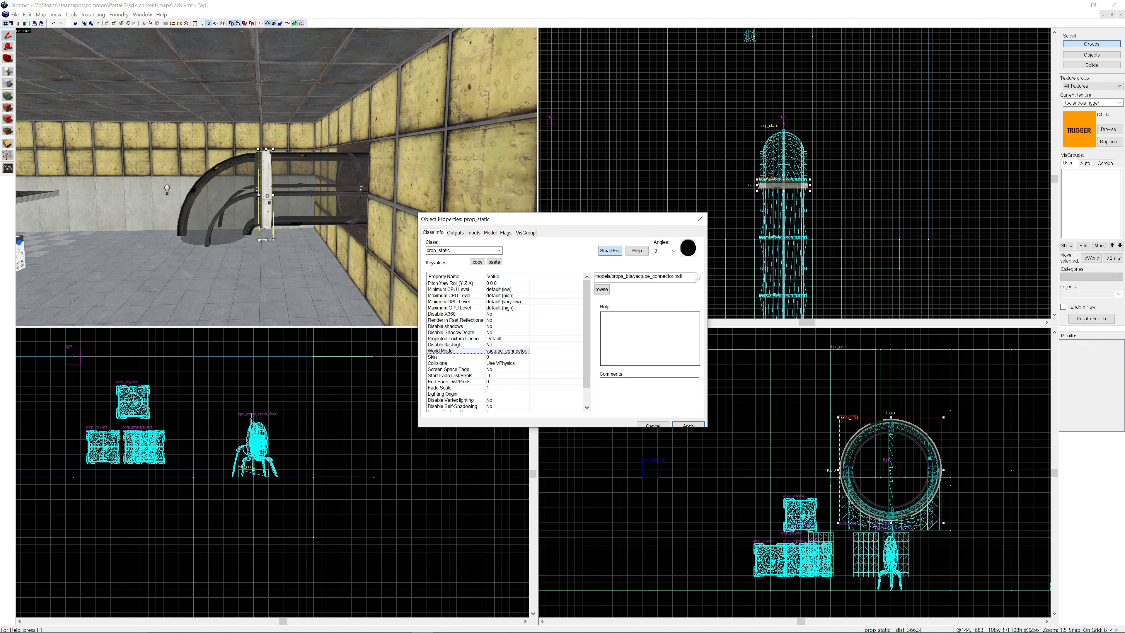
# - Close the prop properties so the tube pieces can be arranged into the curved riser
pyautogui.click(673, 251)
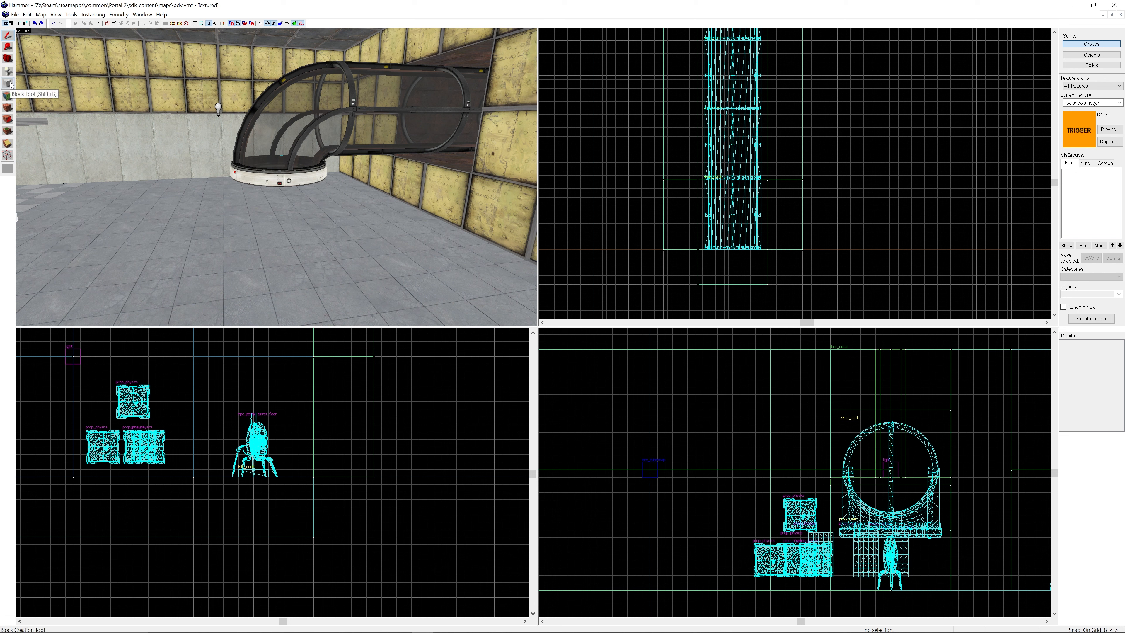
# - Draw a trigger-textured block brush around the curved vactube bend in the top view
pyautogui.click(9, 83)
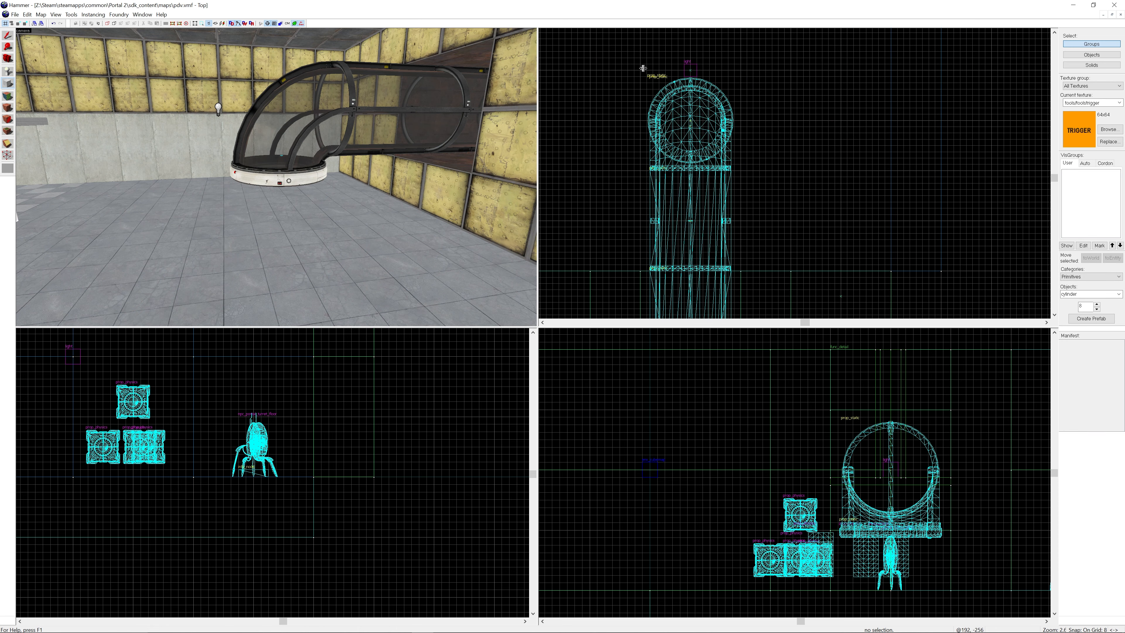
pyautogui.moveTo(642, 68); pyautogui.dragTo(746, 169)
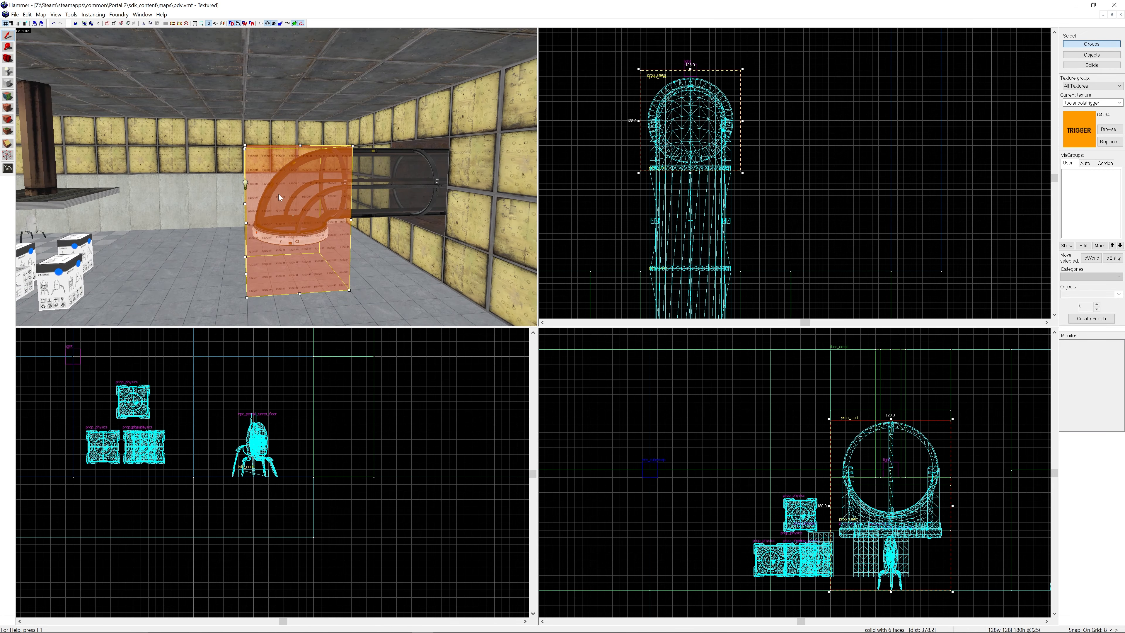
# - Tie the brush to a trigger_push with Push Direction Up at speed 1500
pyautogui.write('trigger_push')
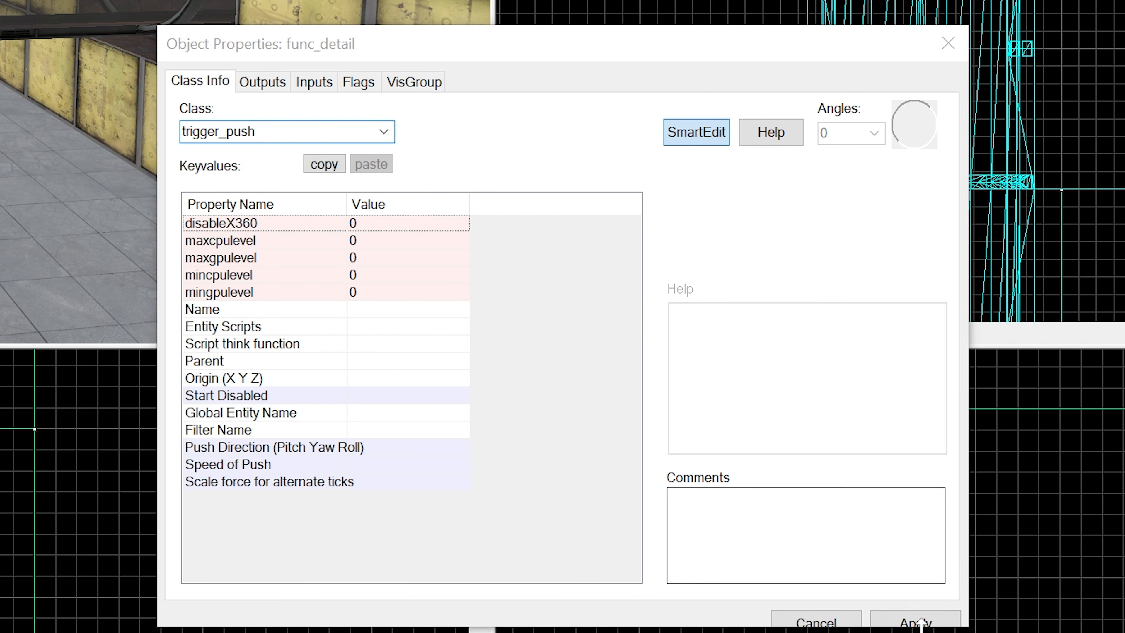
pyautogui.click(694, 132)
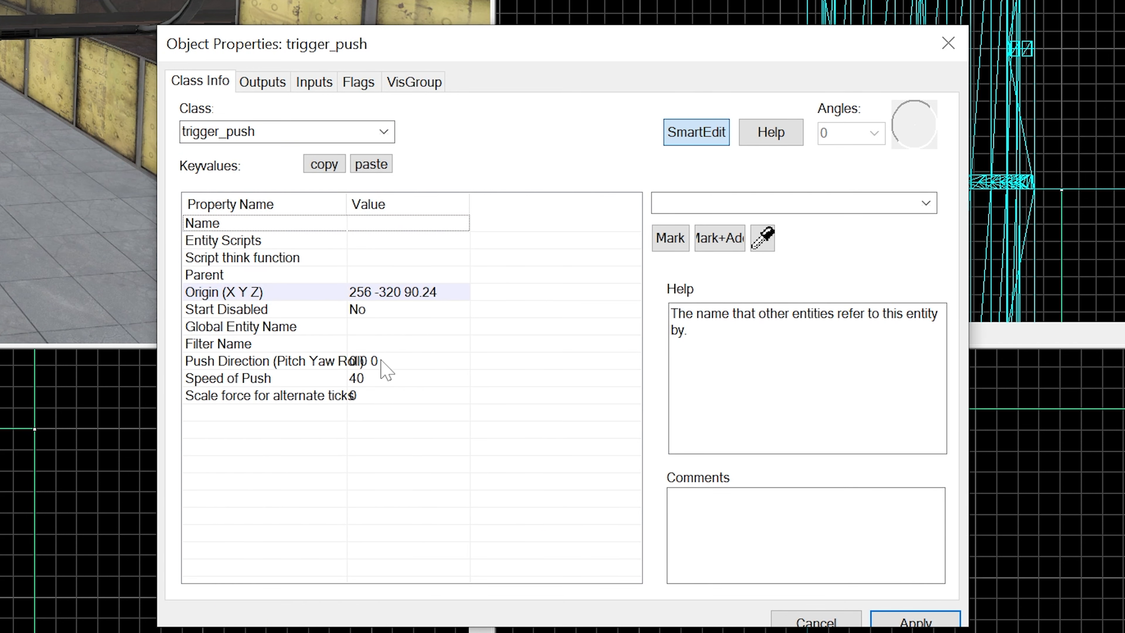
pyautogui.click(273, 361)
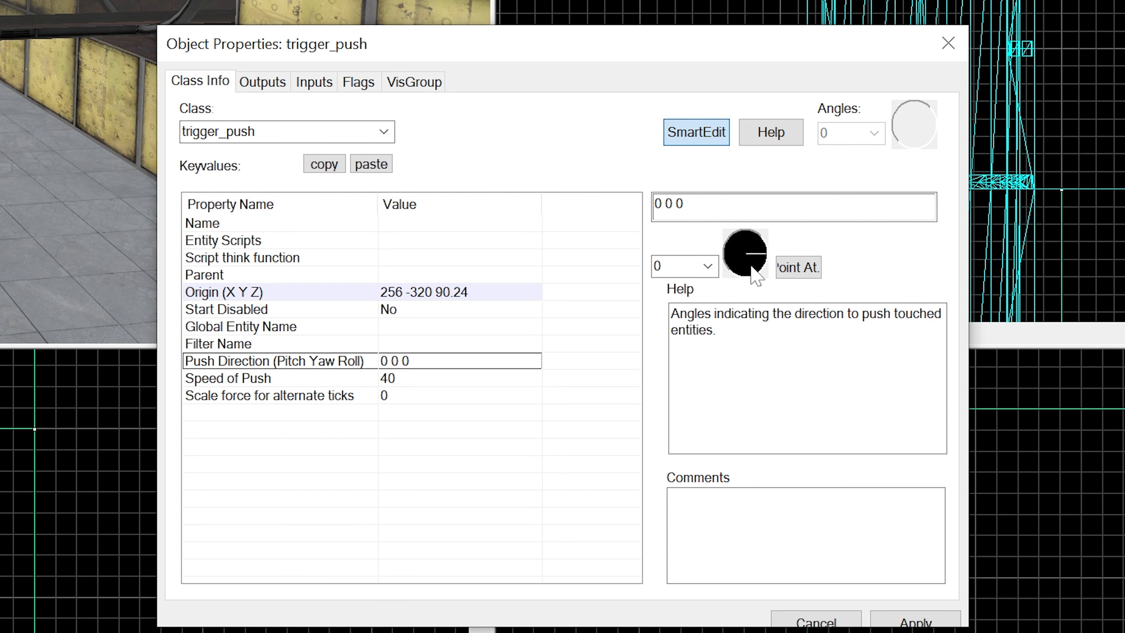
pyautogui.click(682, 266)
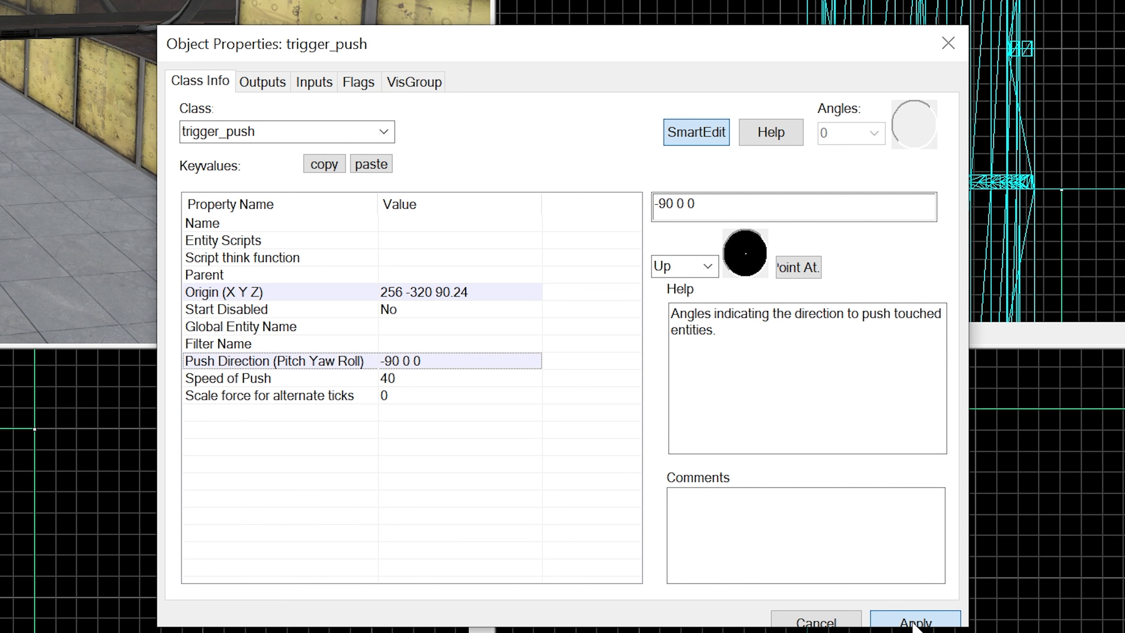
pyautogui.click(229, 378)
pyautogui.write('1500')
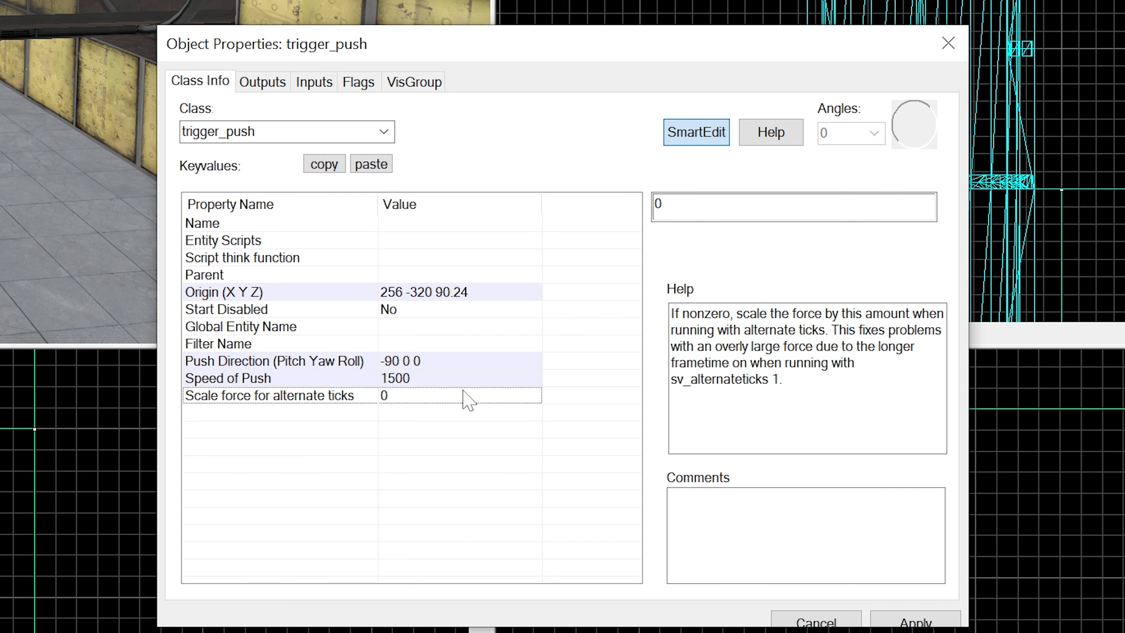
# - Enable the Physics Objects and NPCs flags on the trigger_push
pyautogui.click(359, 81)
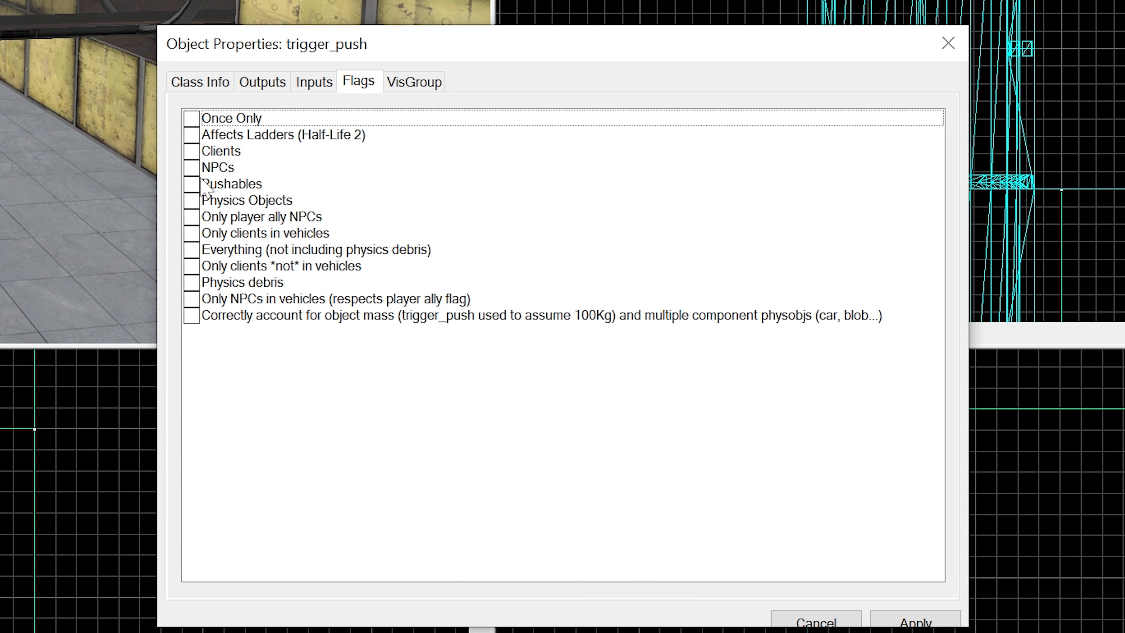
pyautogui.click(191, 199)
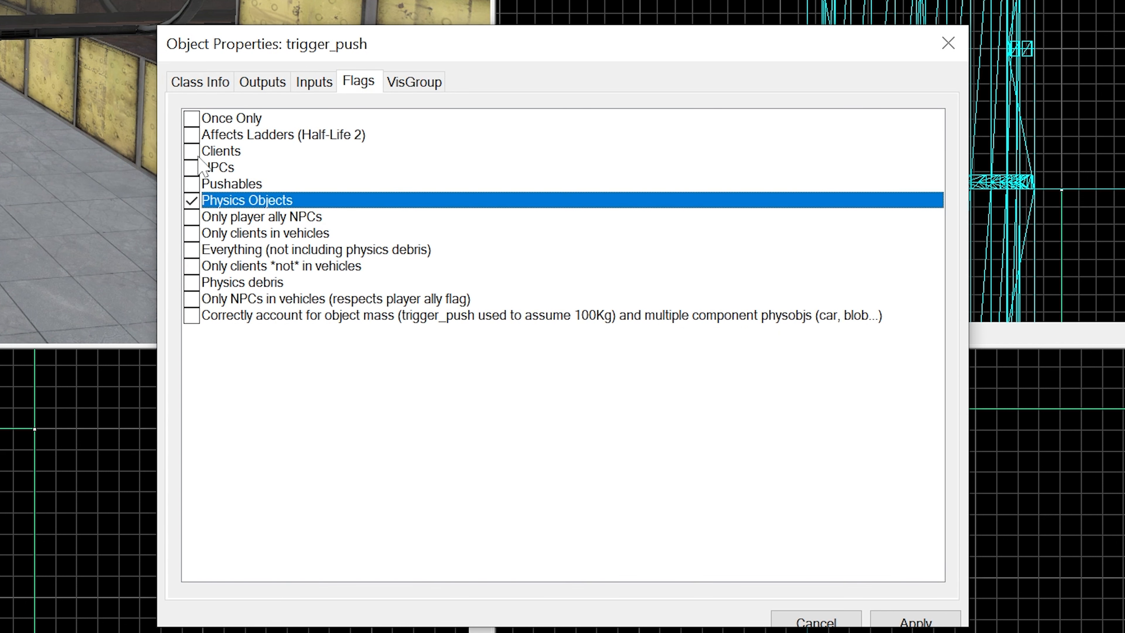
pyautogui.click(192, 167)
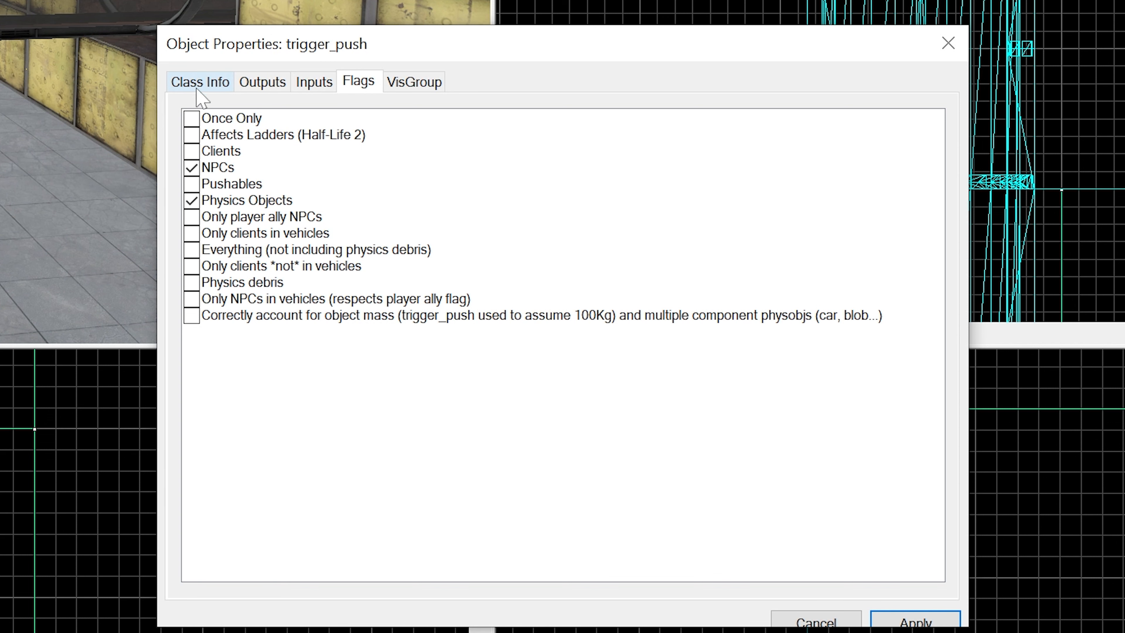
pyautogui.click(199, 81)
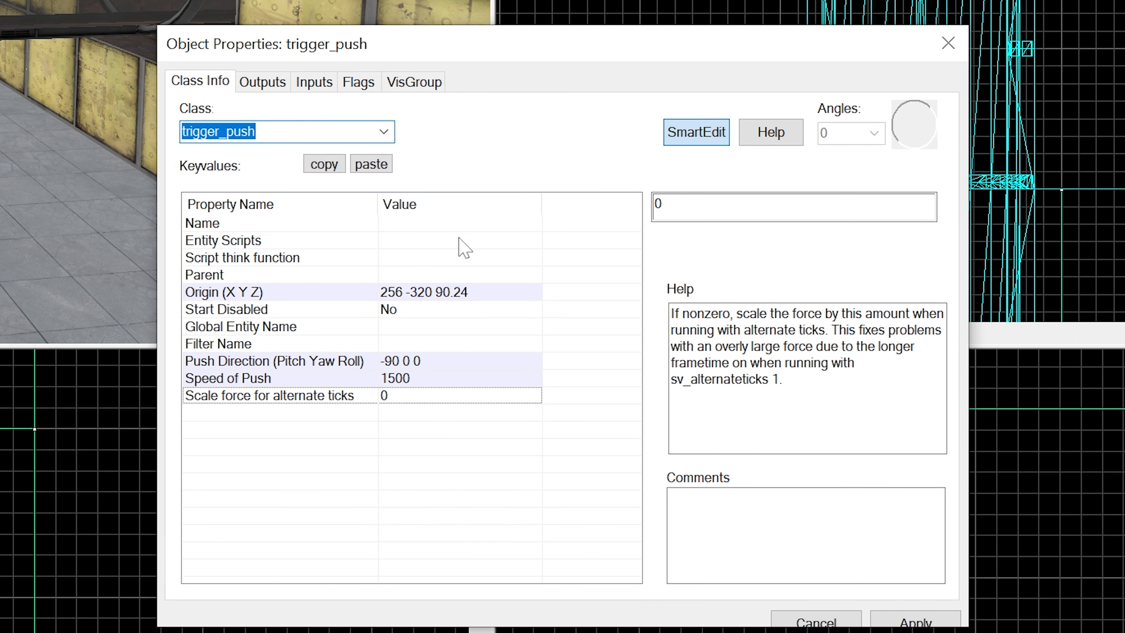
pyautogui.moveTo(504, 304)
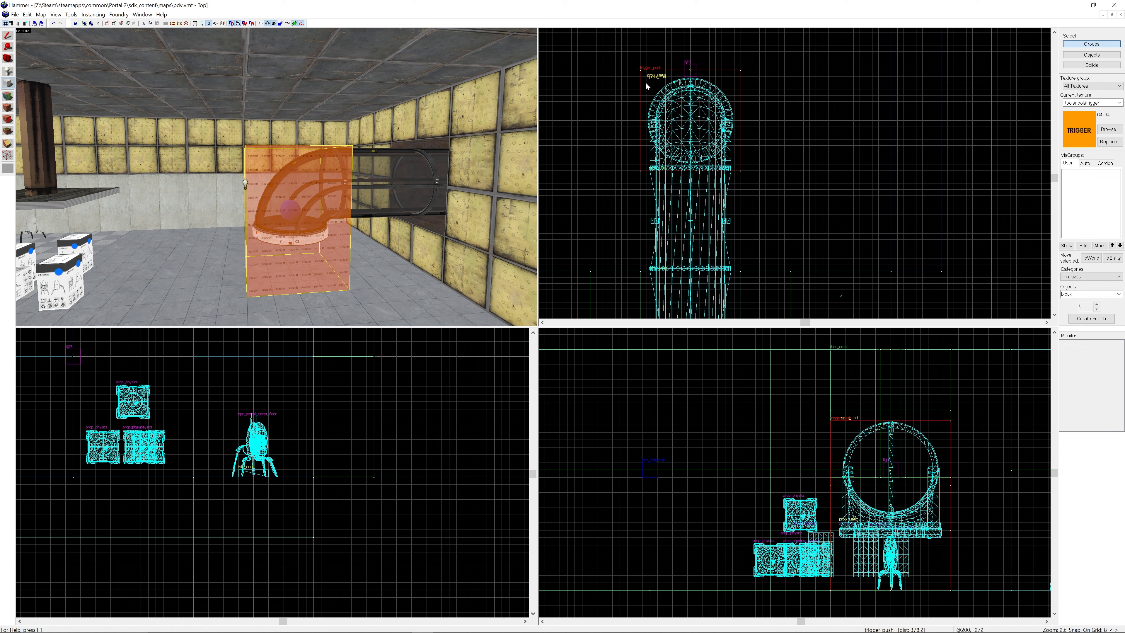
pyautogui.moveTo(643, 111)
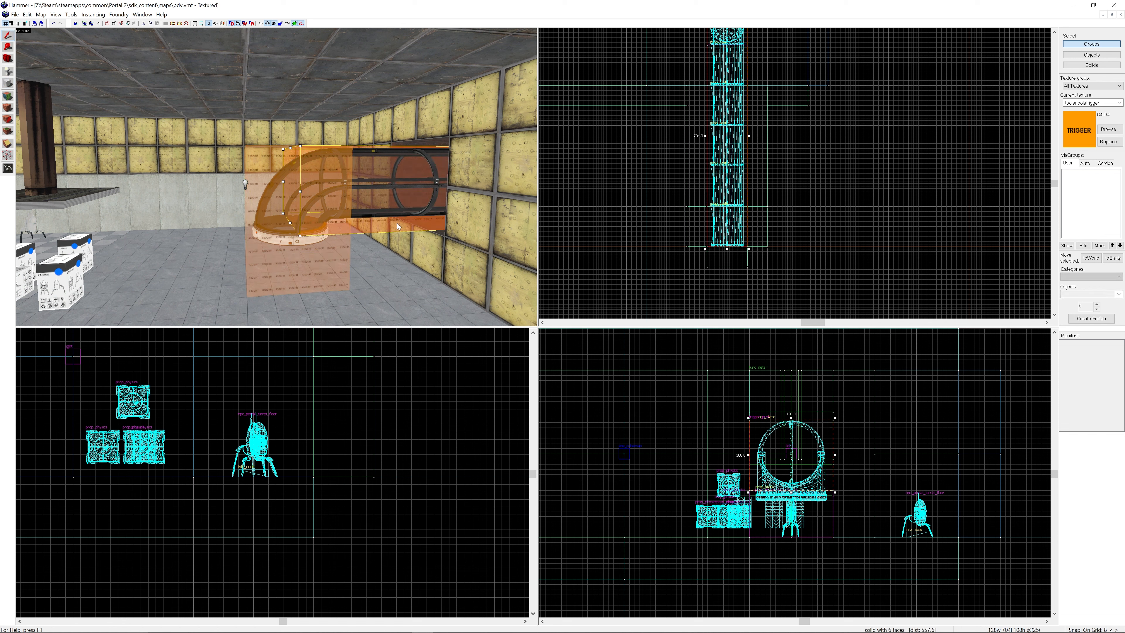
# - Make the second brush a trigger_push with speed 1500 and push direction 0 270 0
pyautogui.write('t')
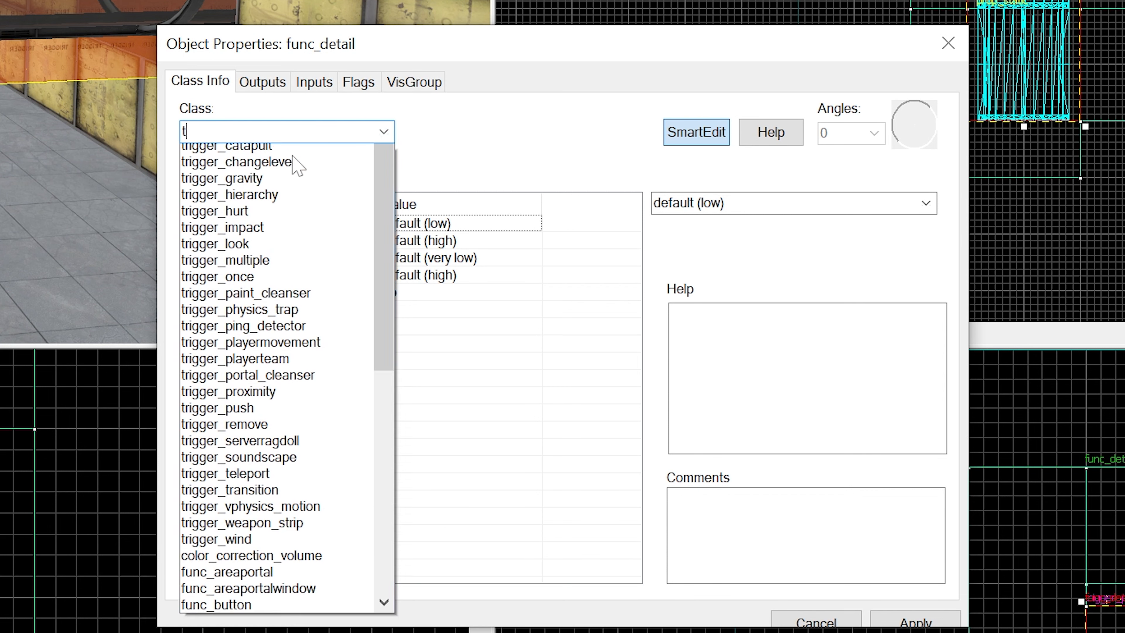
pyautogui.click(217, 408)
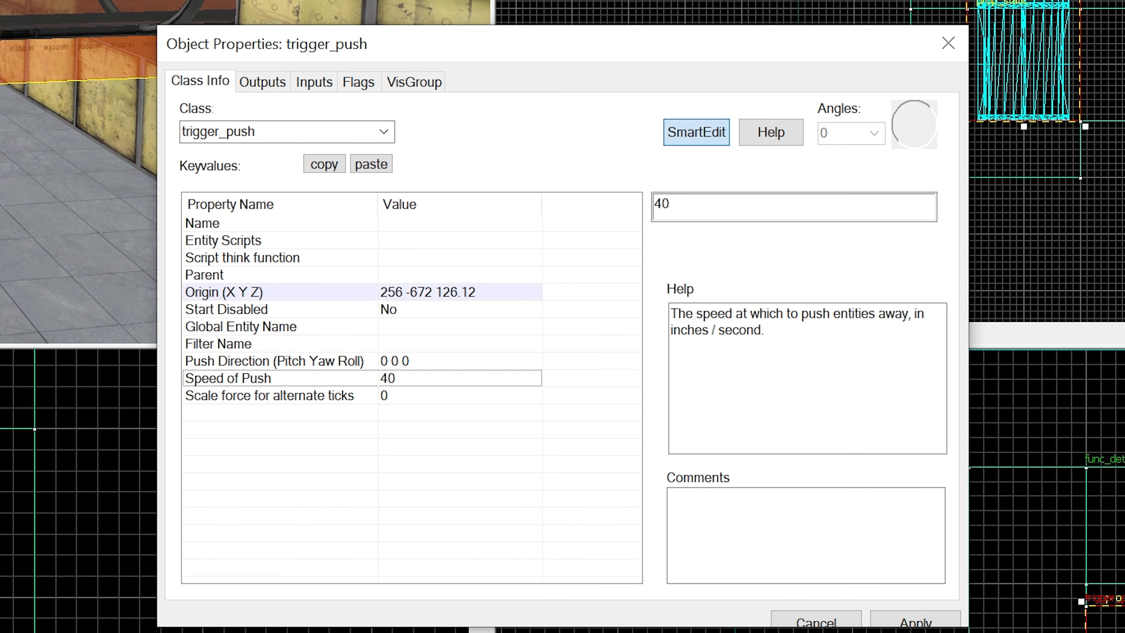
pyautogui.write('1500')
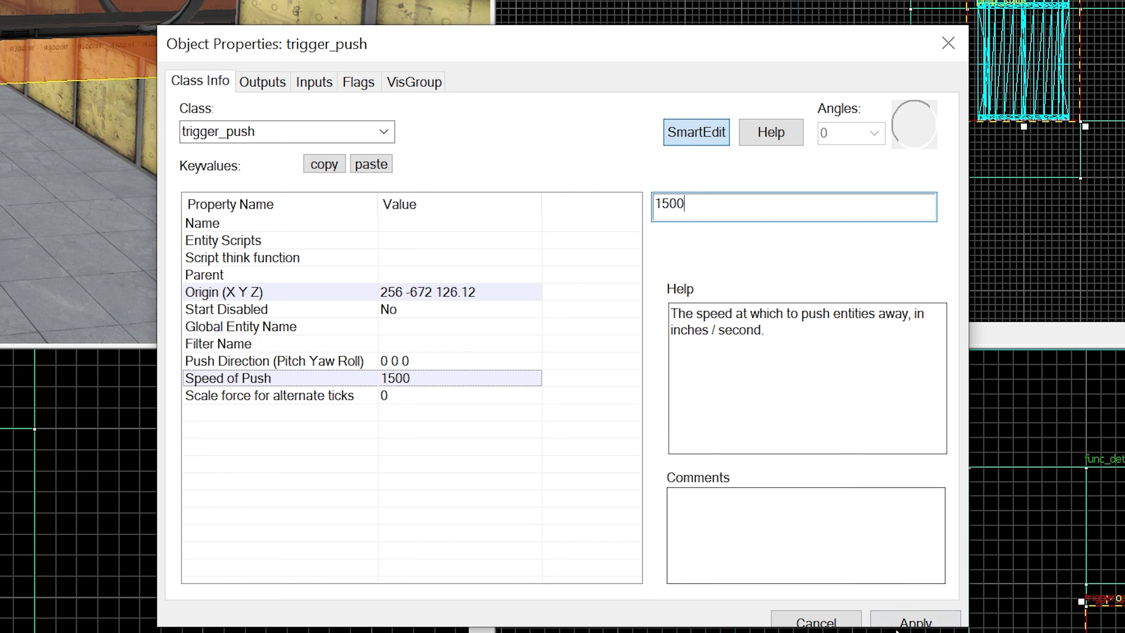
pyautogui.click(274, 361)
pyautogui.write('271')
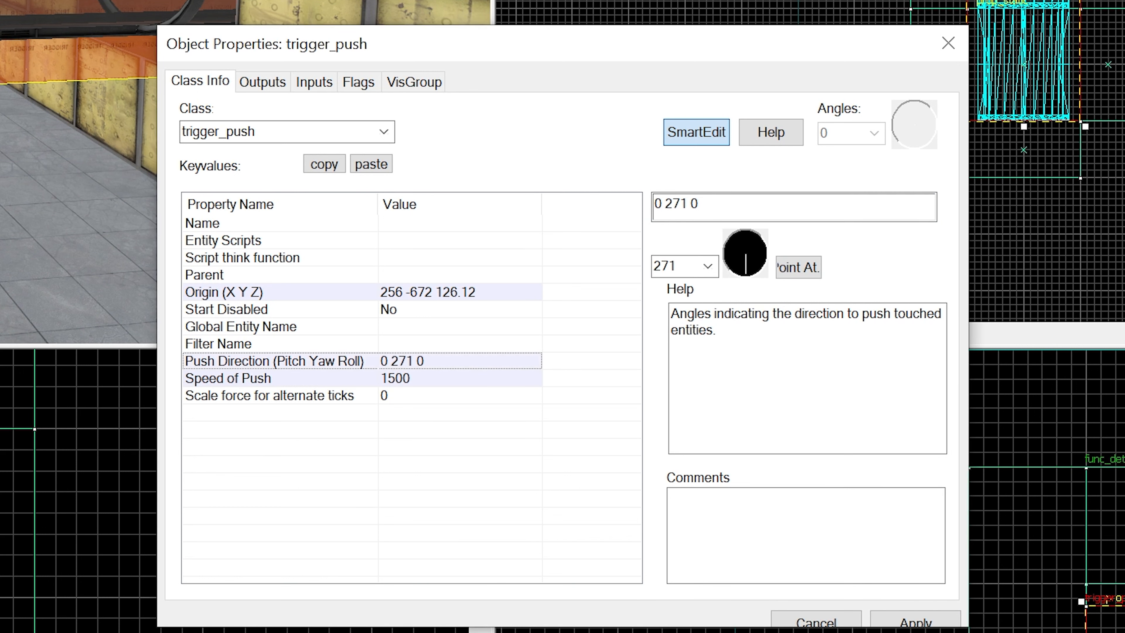
pyautogui.click(793, 207)
pyautogui.write('0')
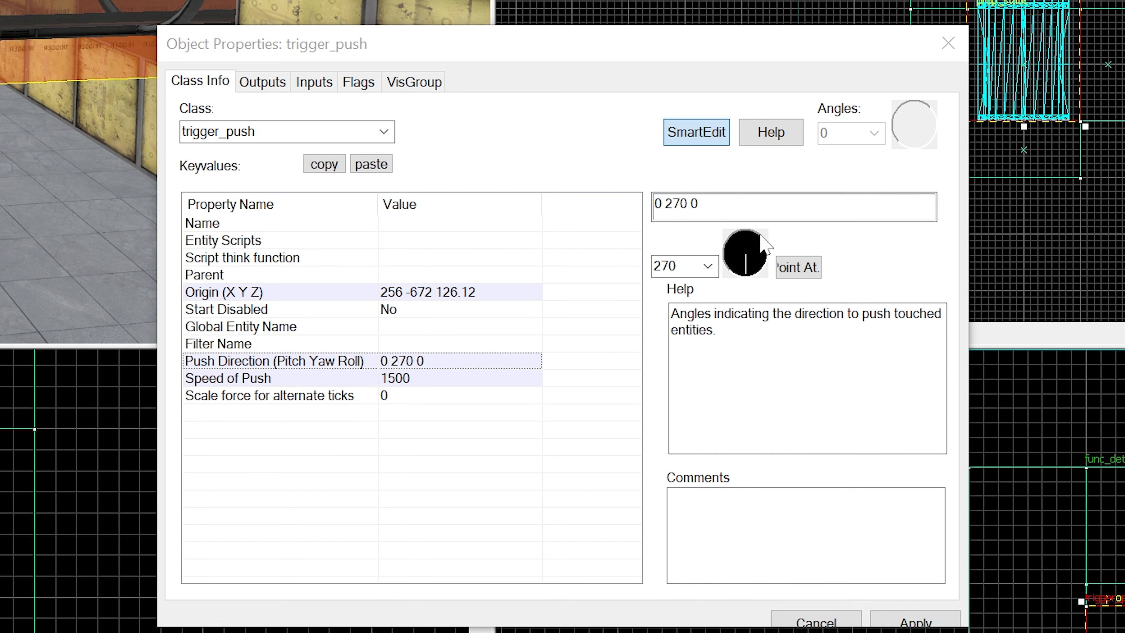
# - Set the flags for which objects this trigger_push affects
pyautogui.click(358, 81)
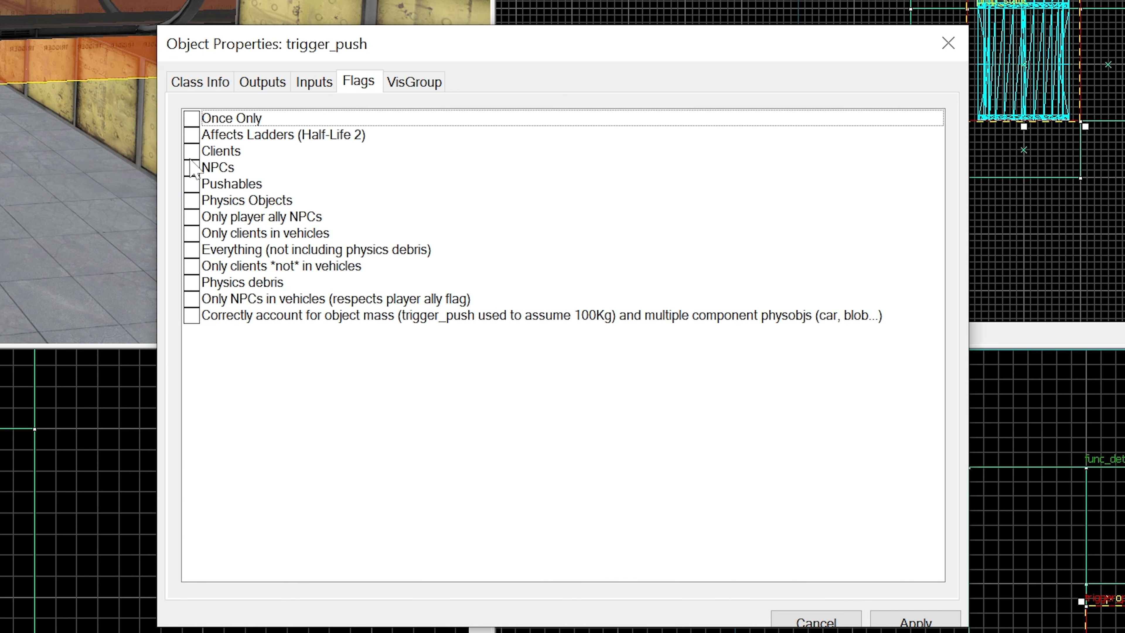
pyautogui.click(192, 167)
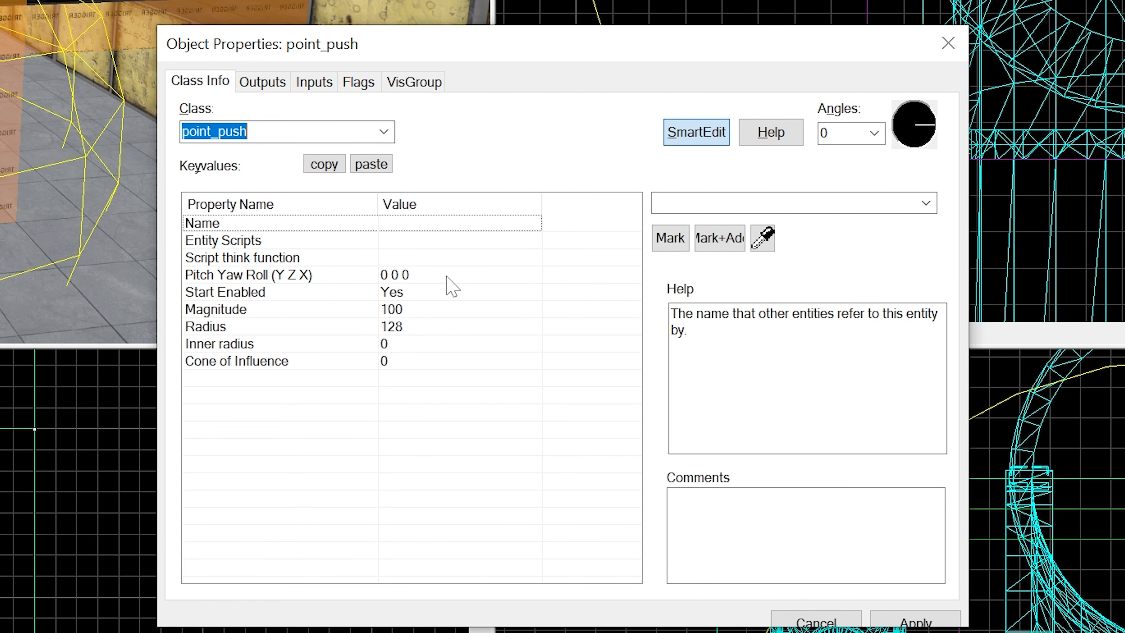
# - Set the point_push angles to Up and its radius to 250
pyautogui.click(248, 275)
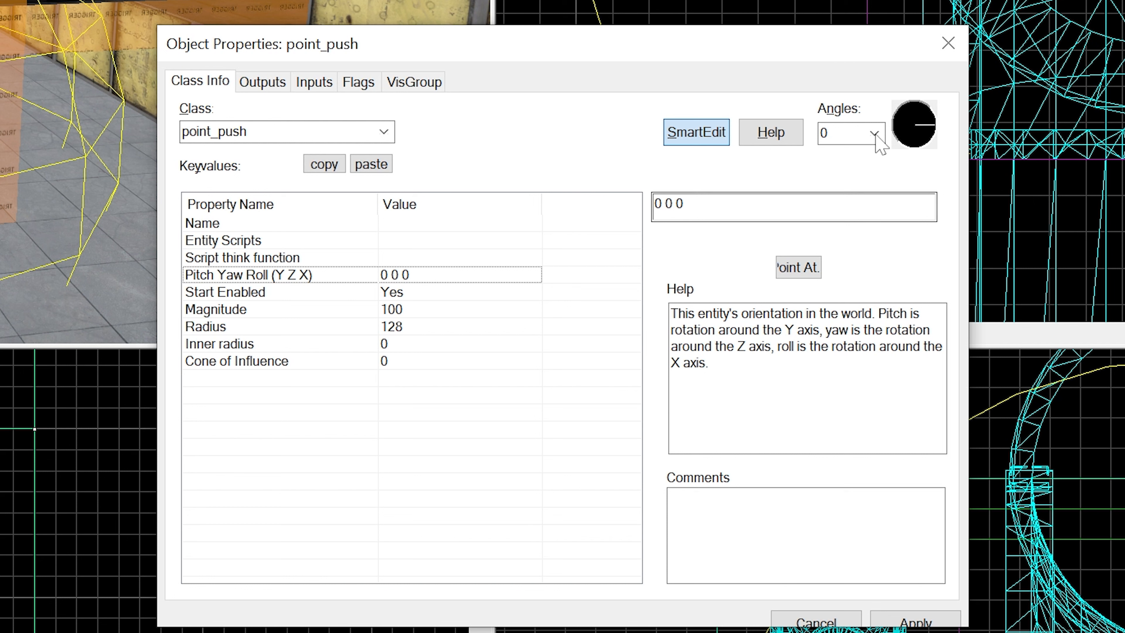
pyautogui.click(870, 134)
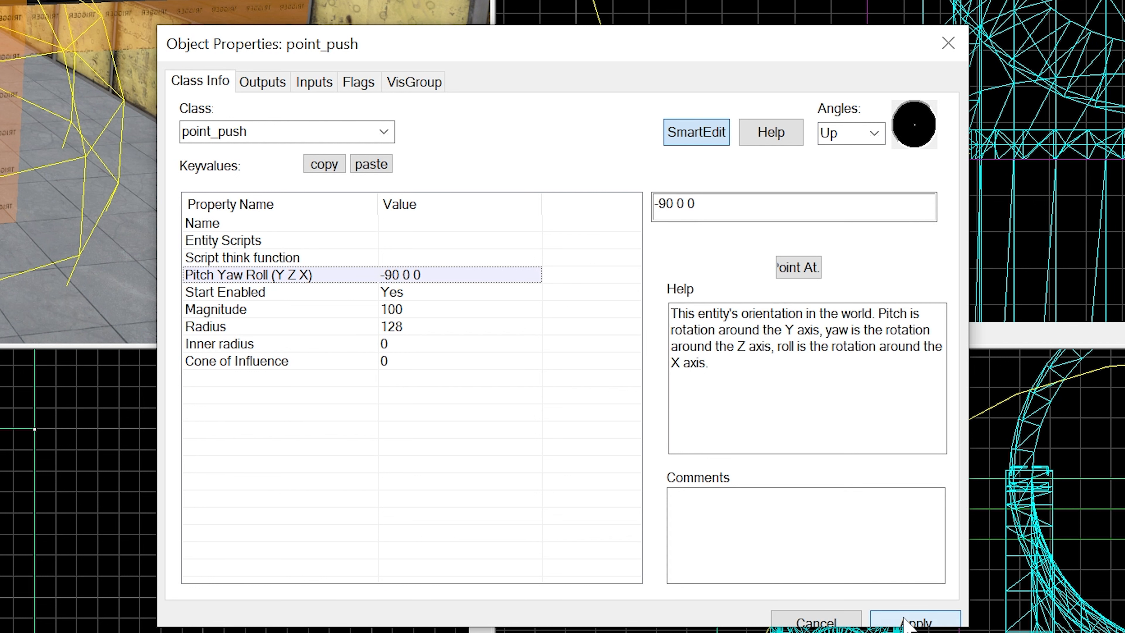
pyautogui.click(205, 326)
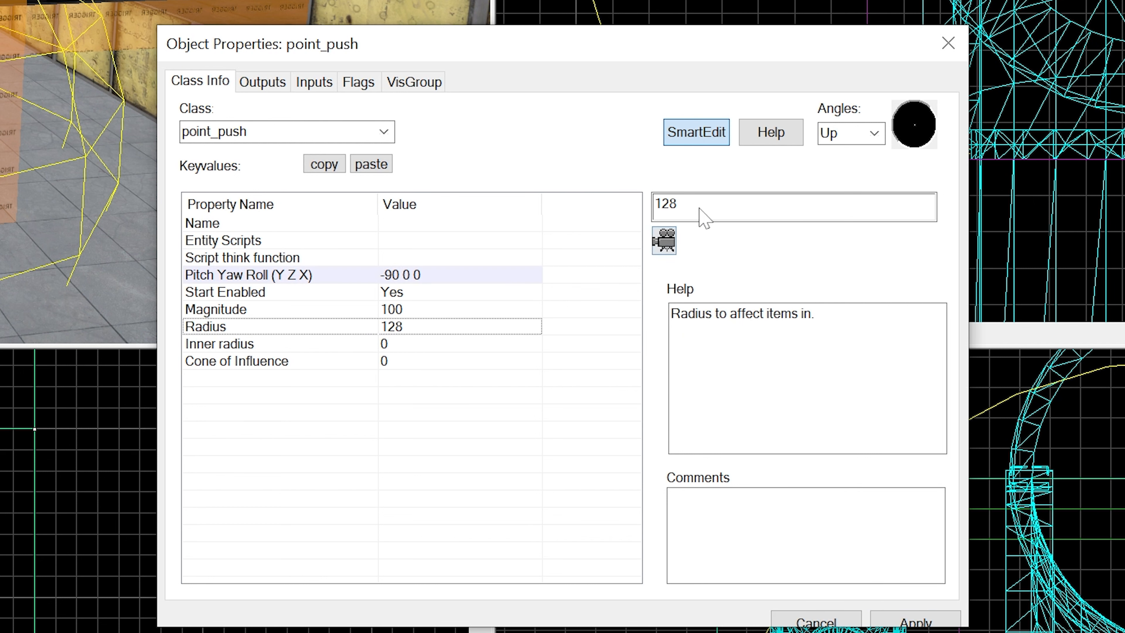
pyautogui.write('250')
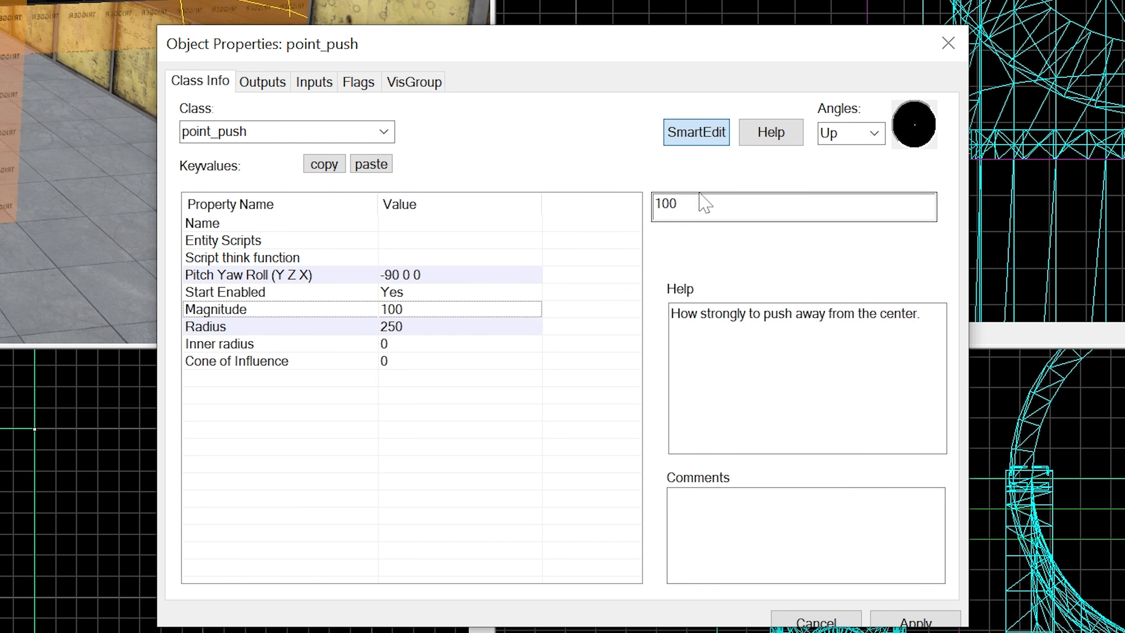
# - Enable the point_push flags to push players and physics objects
pyautogui.click(358, 81)
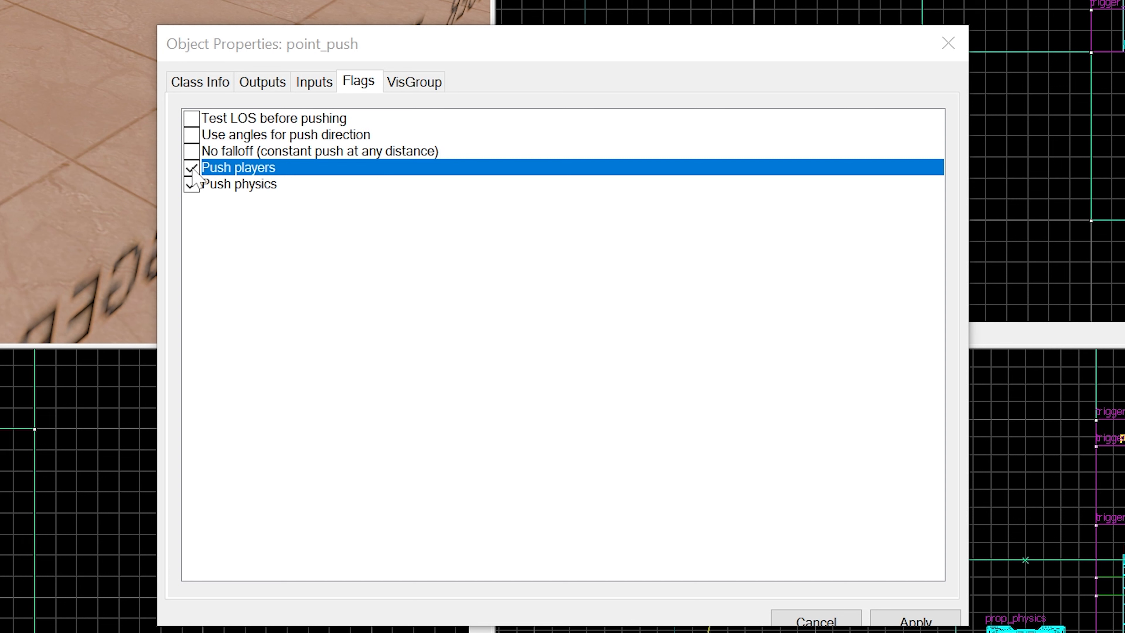
pyautogui.click(191, 167)
pyautogui.write('info')
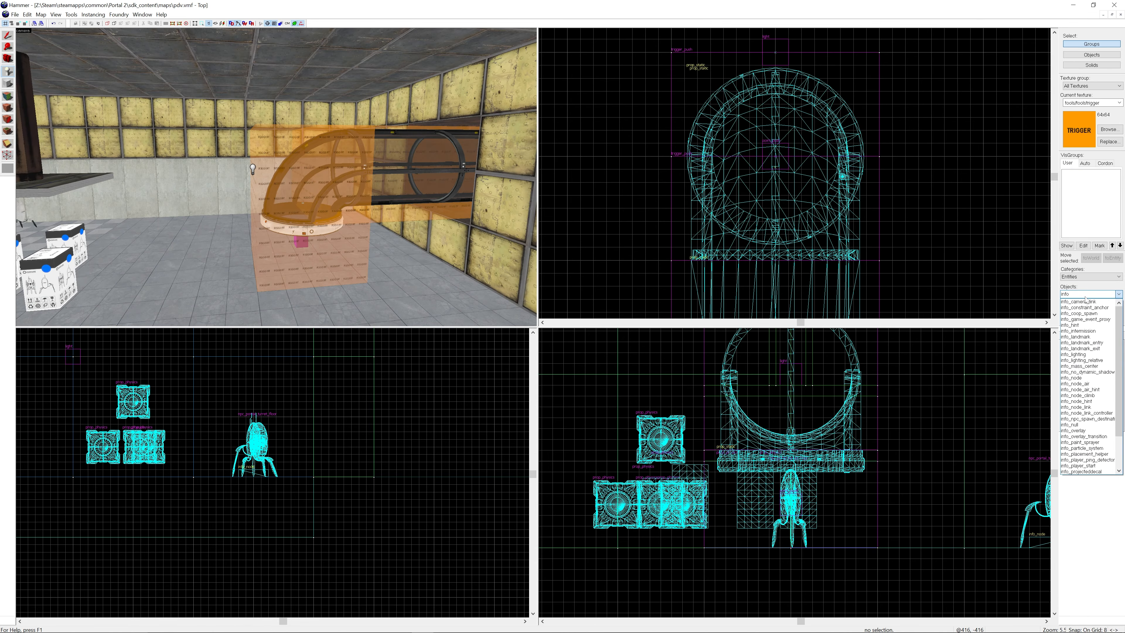
# - Place an info_placement_helper, set its radius to 64 and adjust its orientation
pyautogui.click(1088, 459)
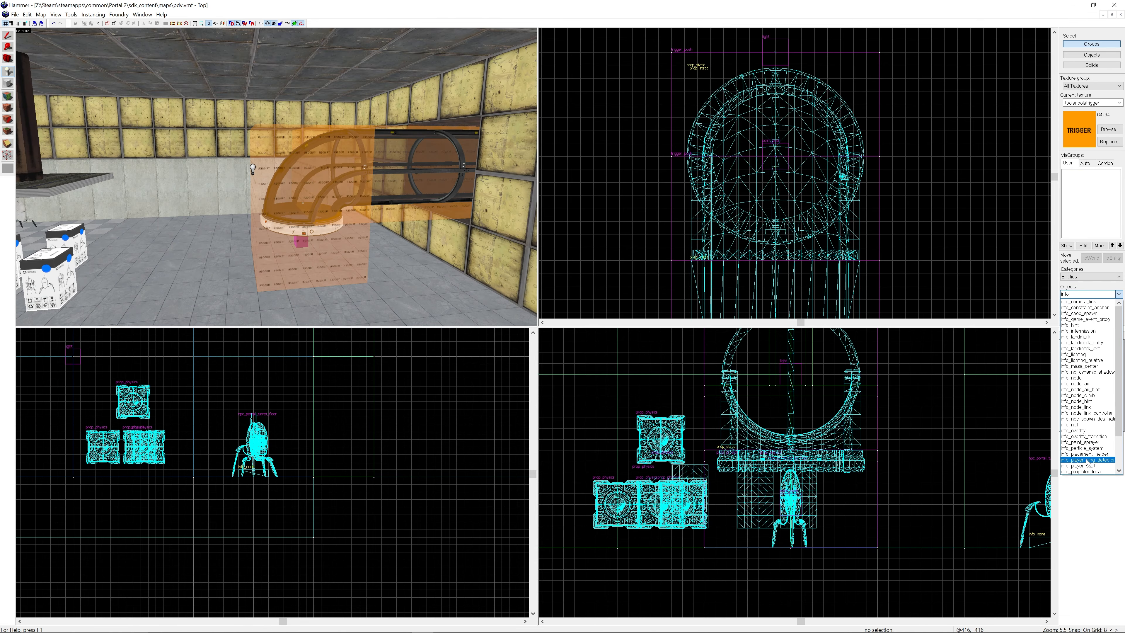
pyautogui.click(1088, 453)
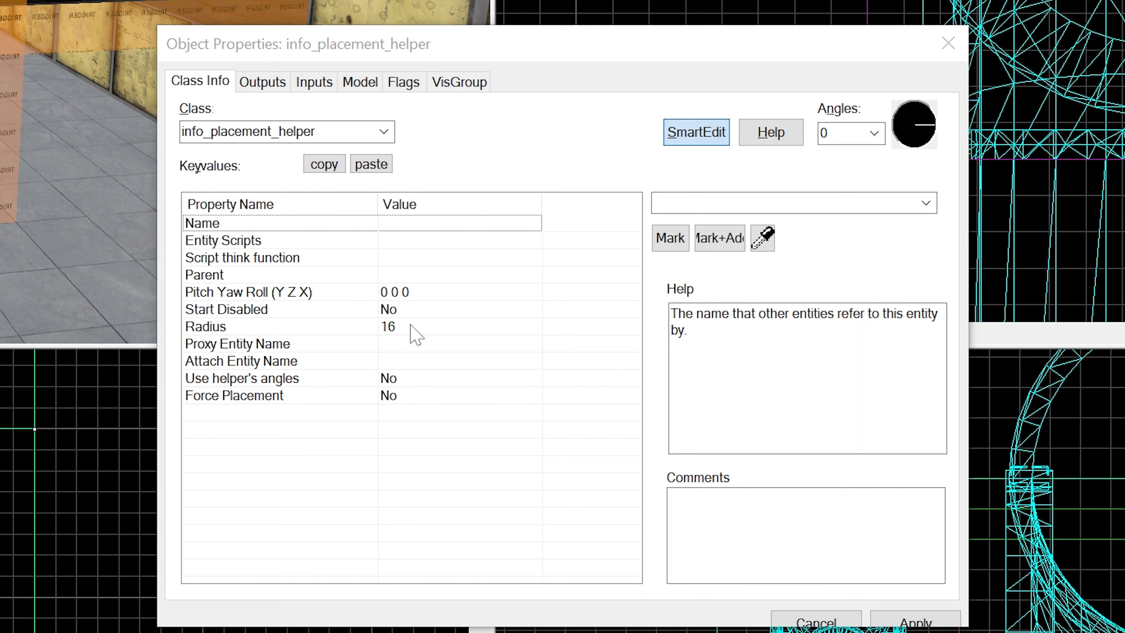
pyautogui.click(205, 326)
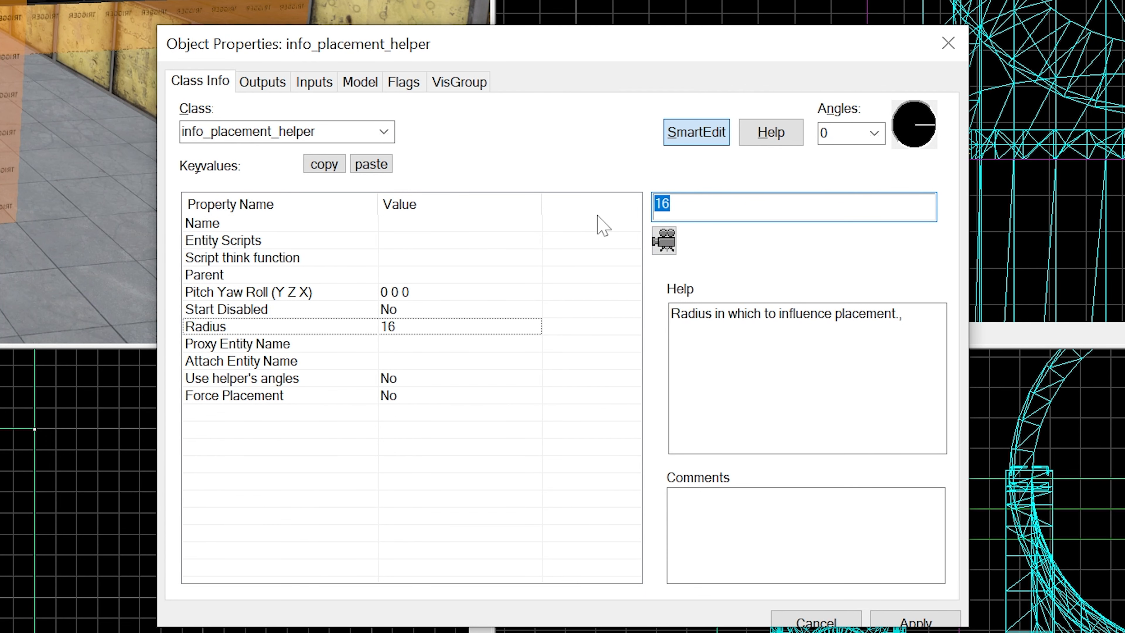
pyautogui.write('64')
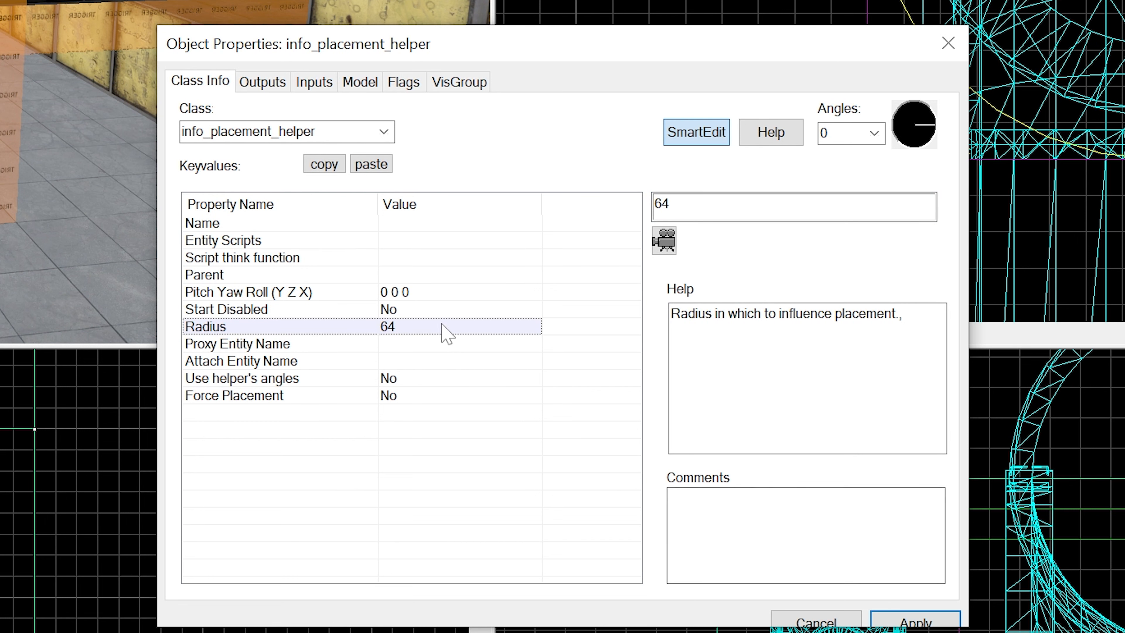
pyautogui.click(850, 133)
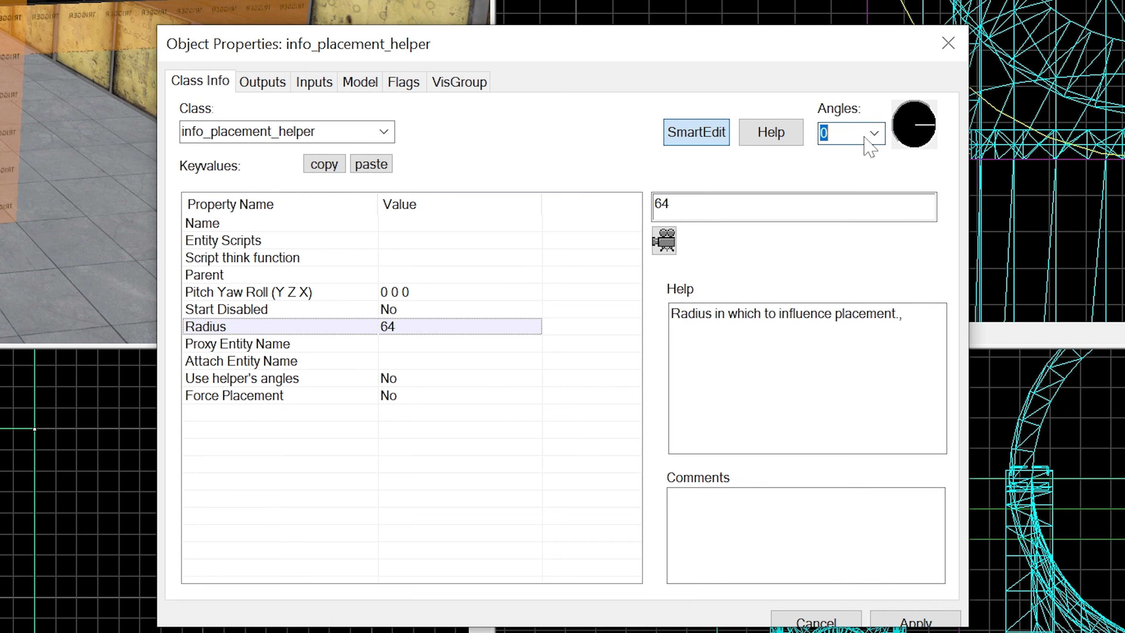
pyautogui.click(851, 132)
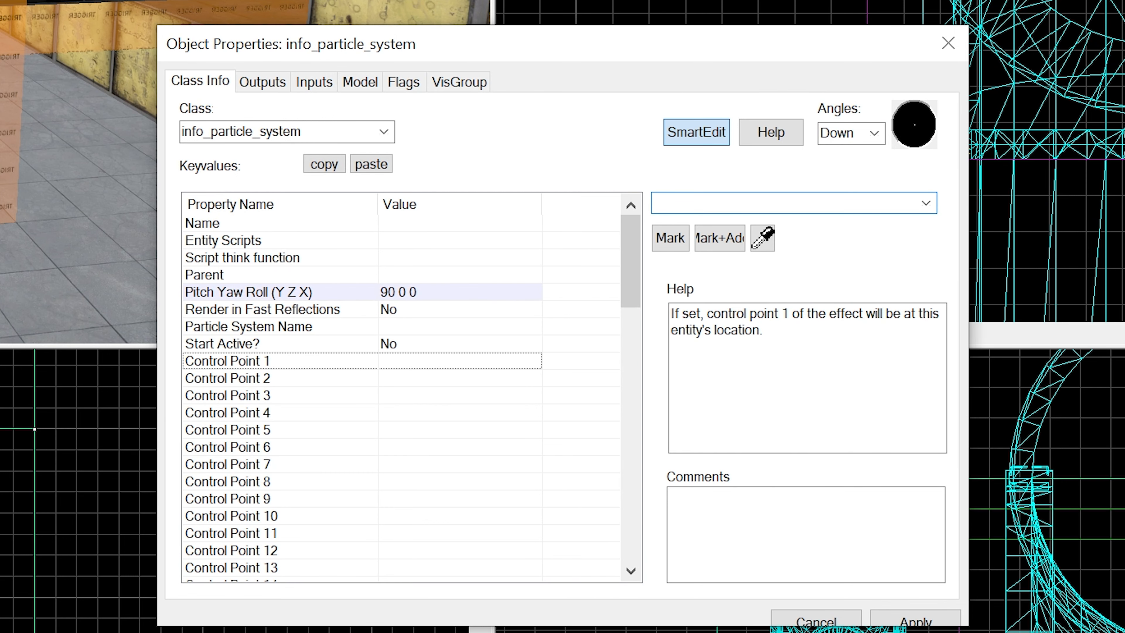
# - Set the particle system name to broken_tube_suck and adjust Start Active
pyautogui.click(249, 327)
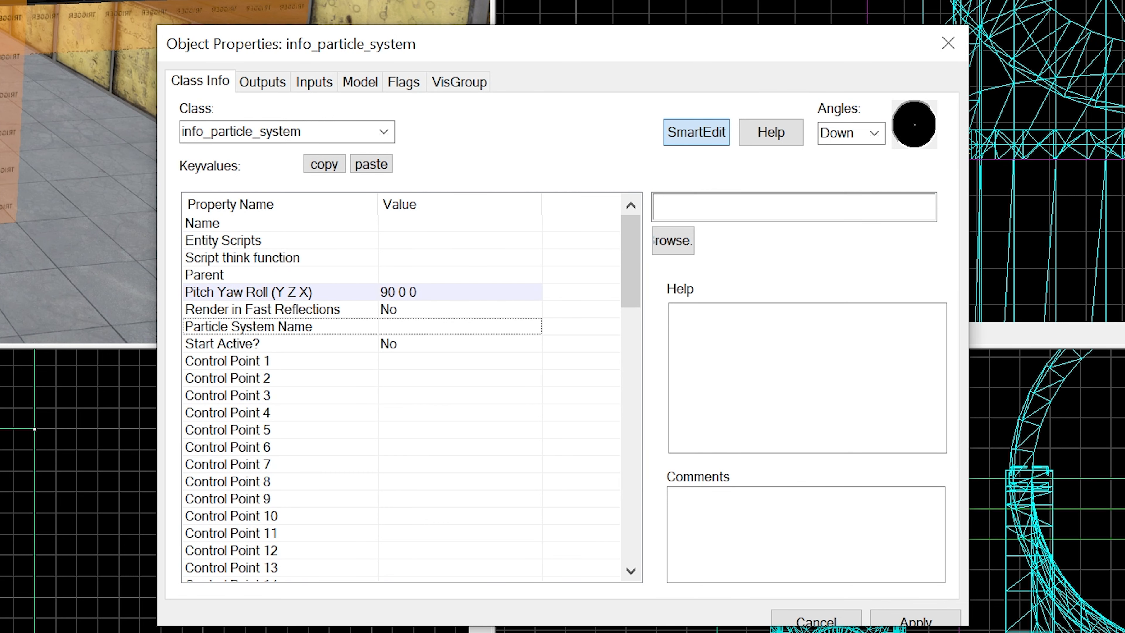
pyautogui.click(672, 241)
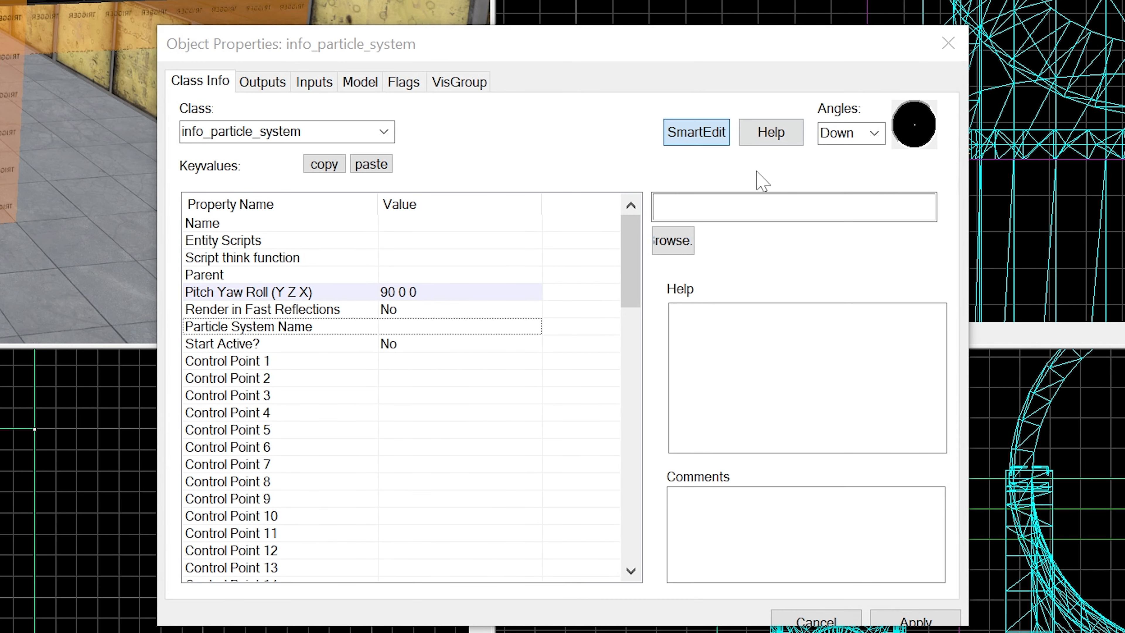
pyautogui.write('broken_tube_suck')
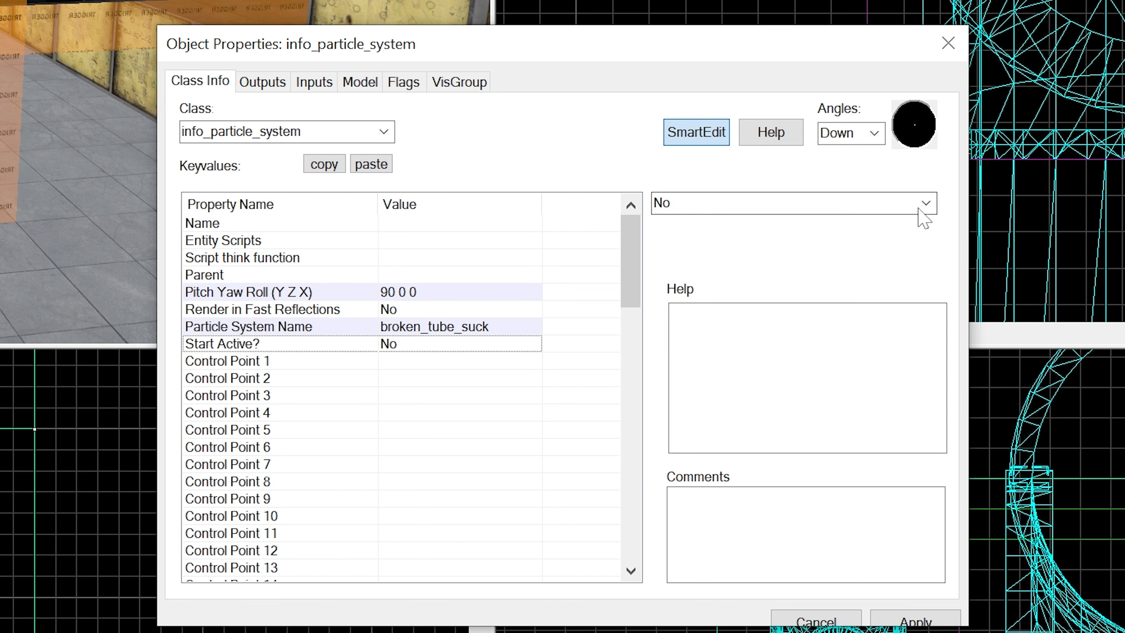
pyautogui.click(793, 204)
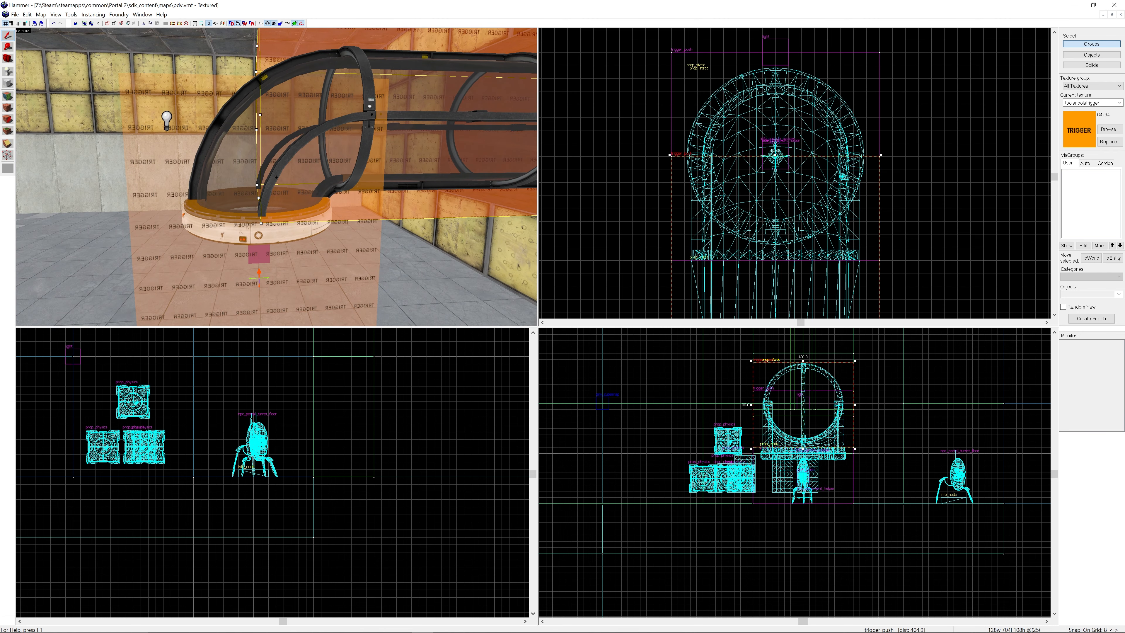
pyautogui.moveTo(235, 166)
pyautogui.write('tr')
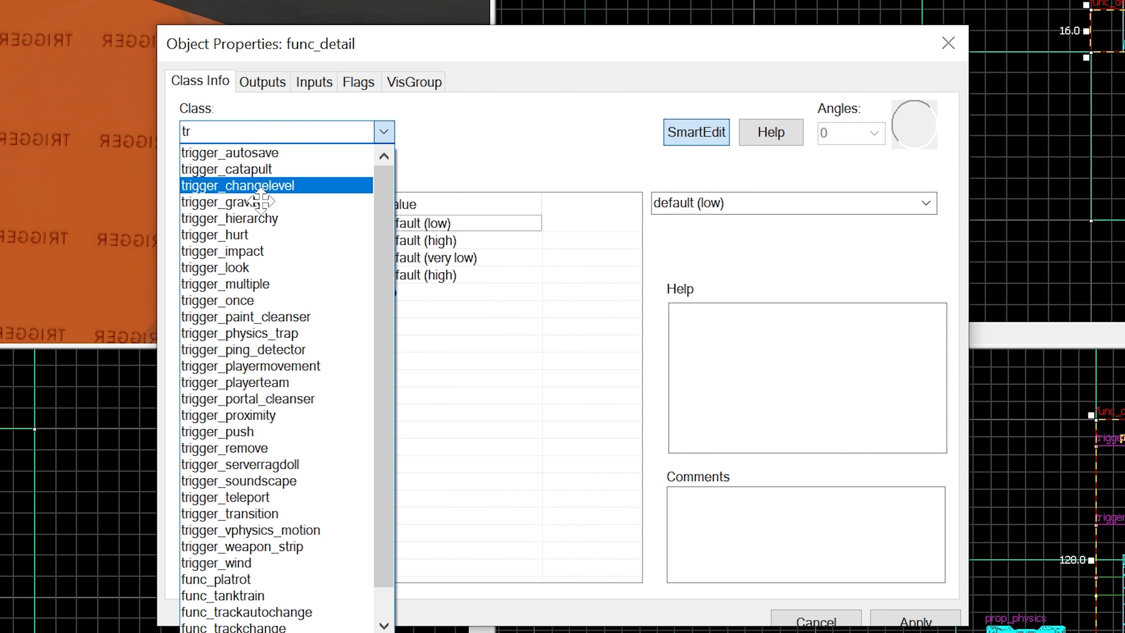
# - Change the brush class to trigger_multiple and tick the NPCs and Physics Objects flags
pyautogui.click(224, 283)
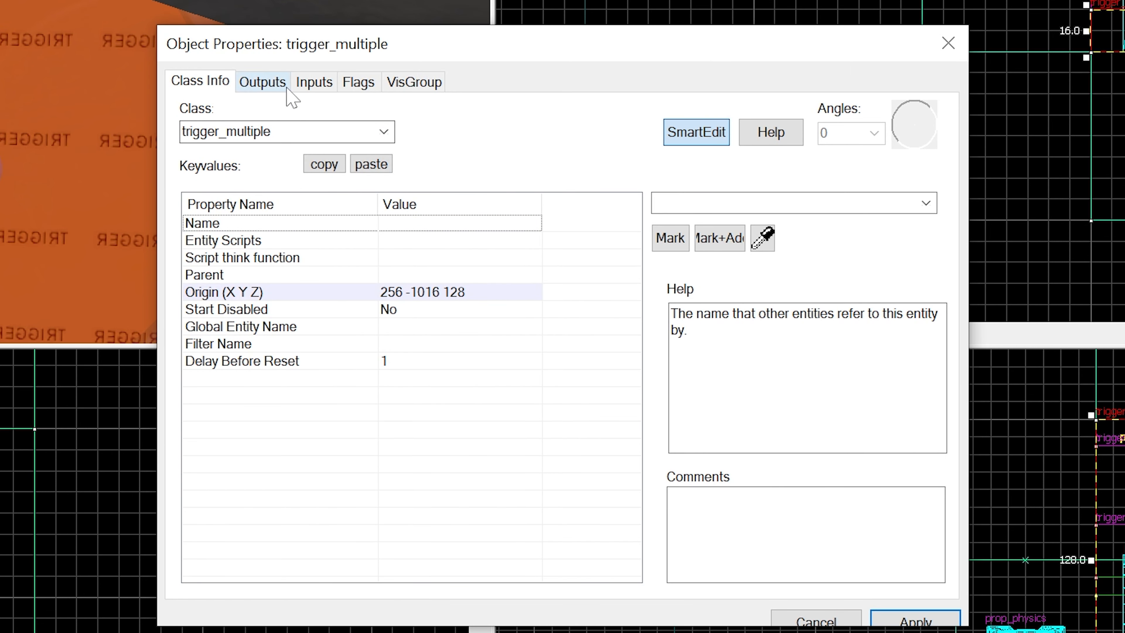
pyautogui.click(358, 81)
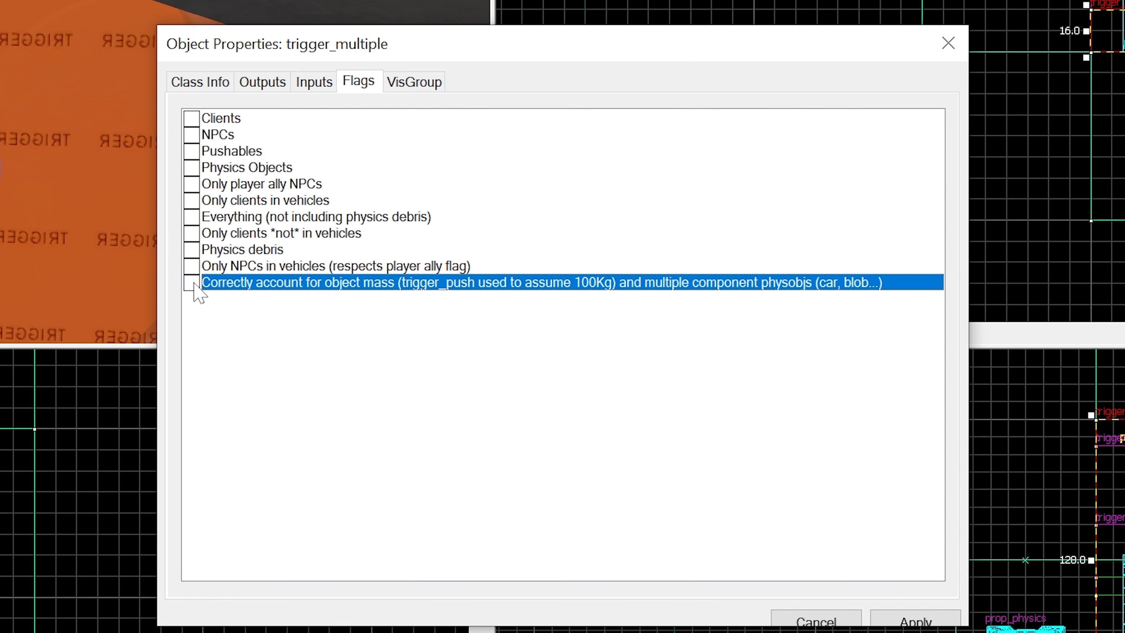
pyautogui.moveTo(228, 295)
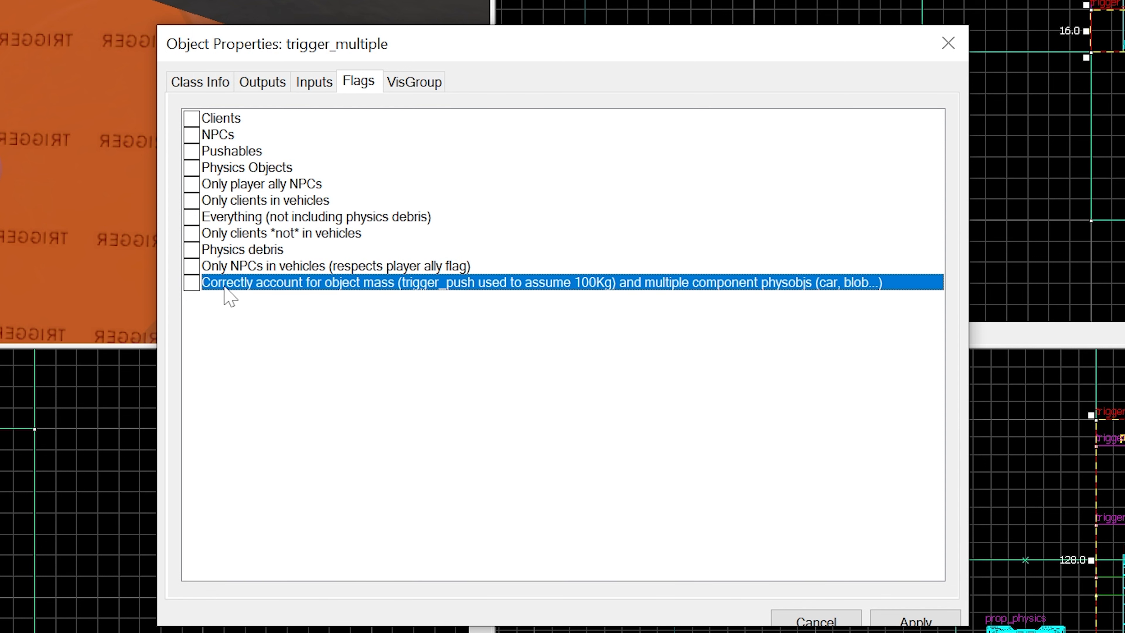
pyautogui.moveTo(194, 142)
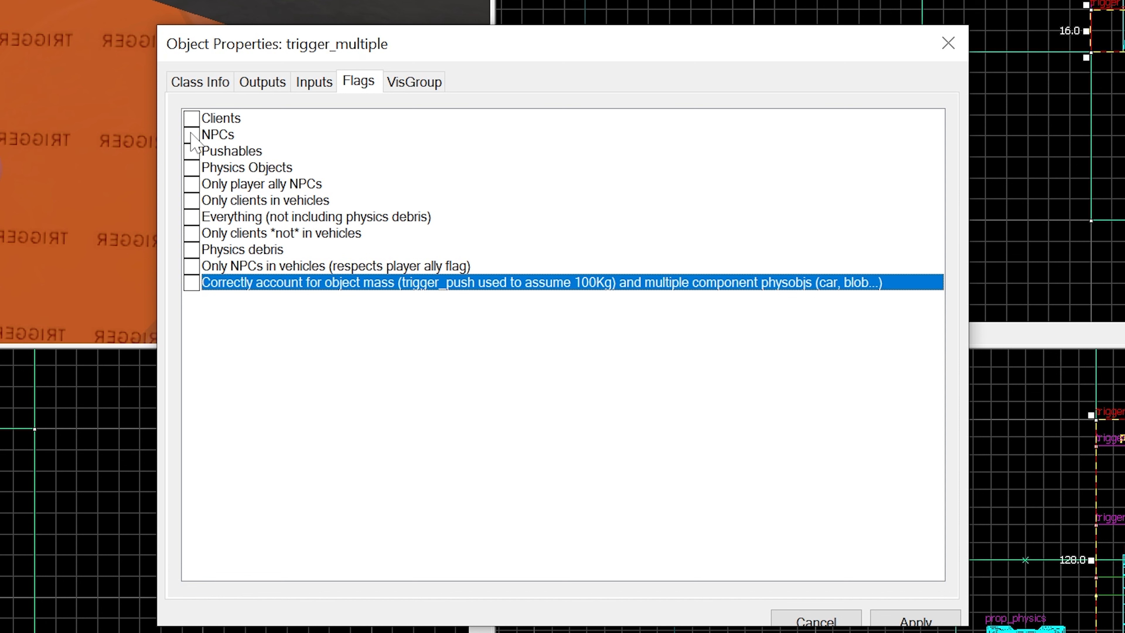
pyautogui.click(192, 134)
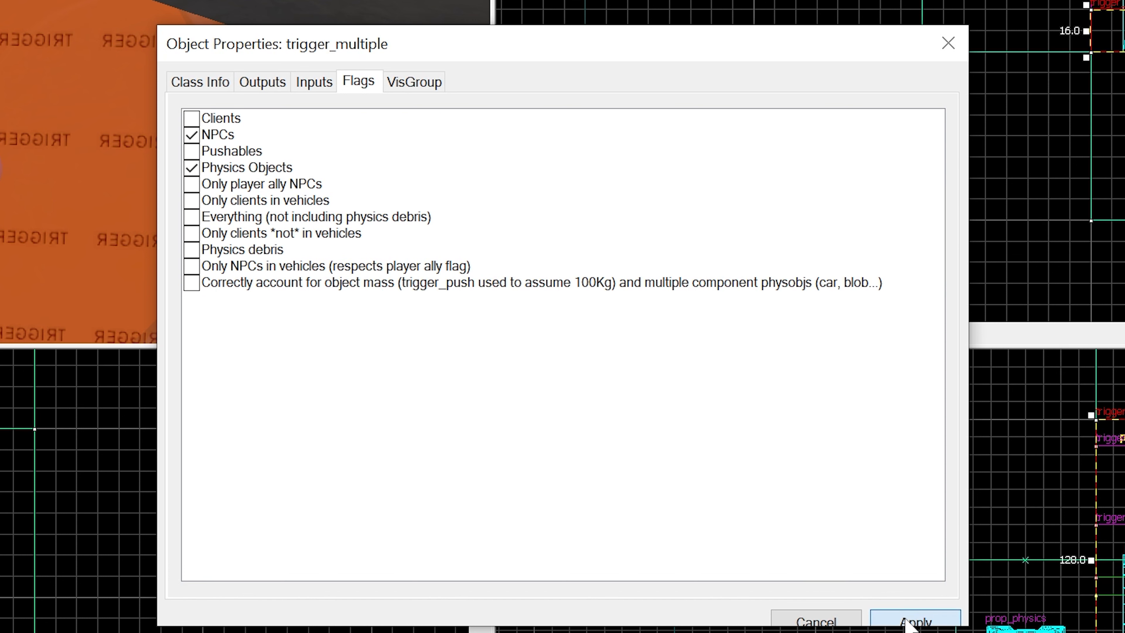
# - Give the trigger an OnStartTouch output that sends Kill to !activator, then close its properties
pyautogui.click(262, 81)
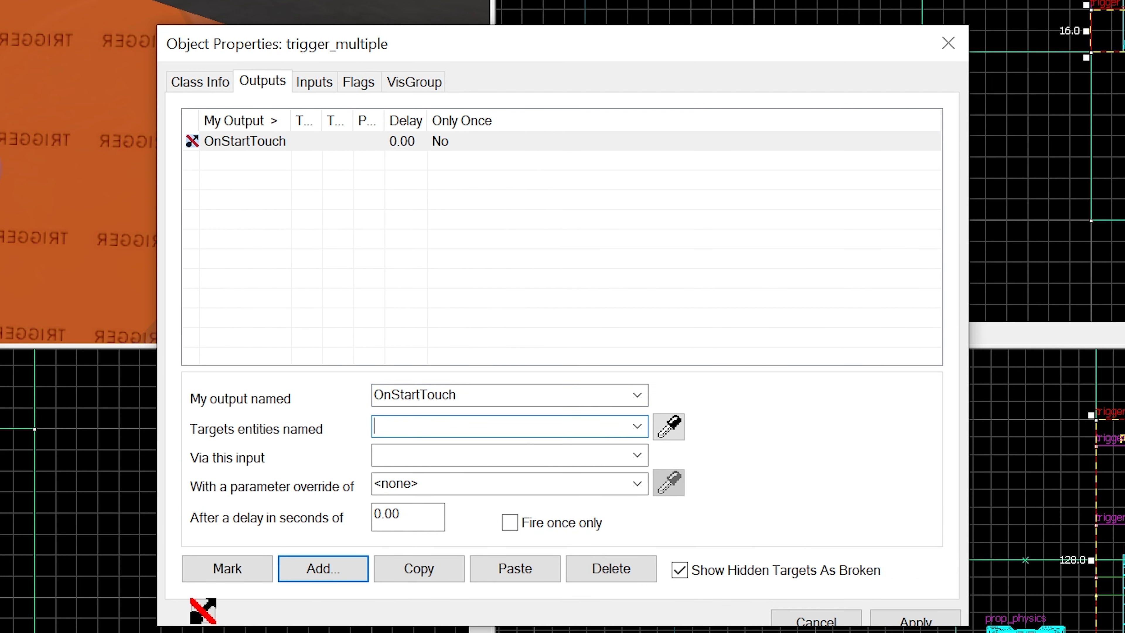
pyautogui.write('!activator')
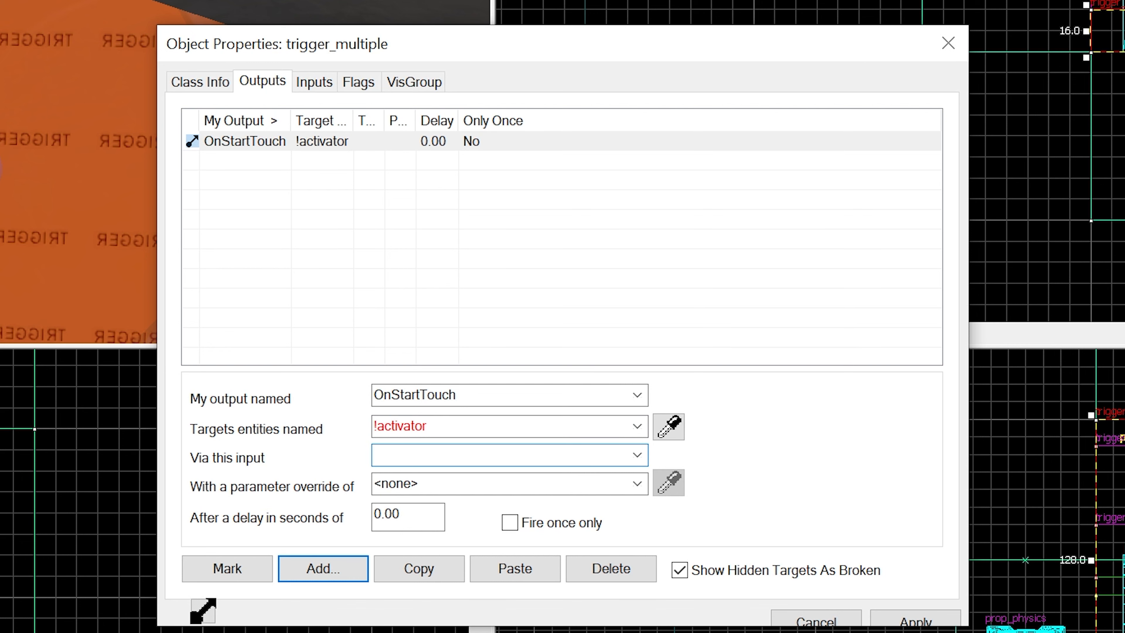
pyautogui.write('Kill')
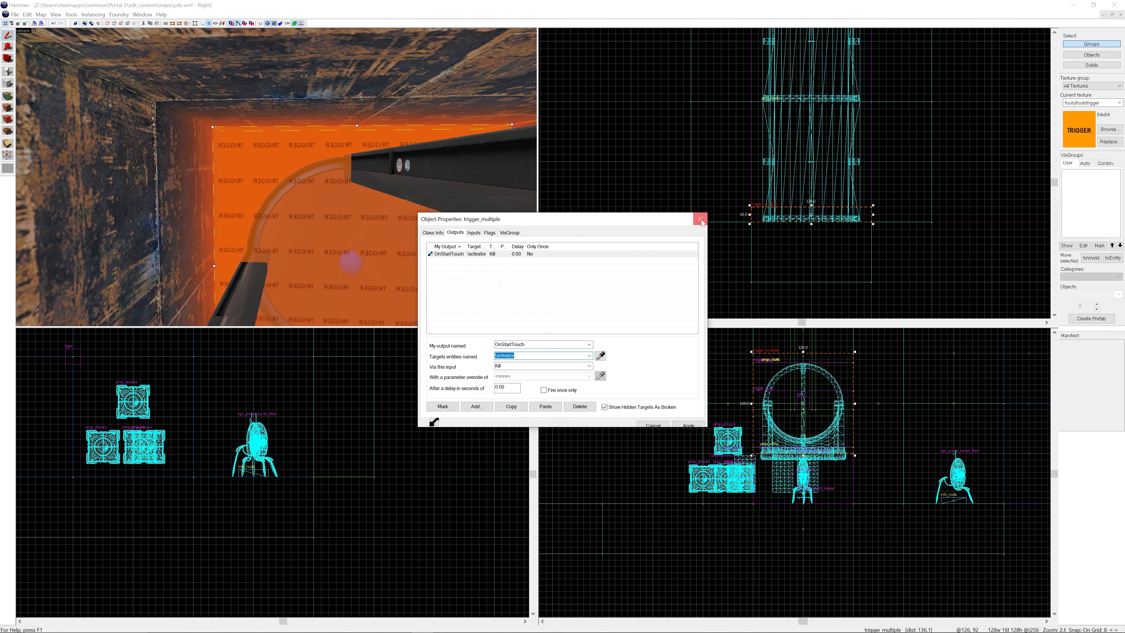
pyautogui.click(700, 219)
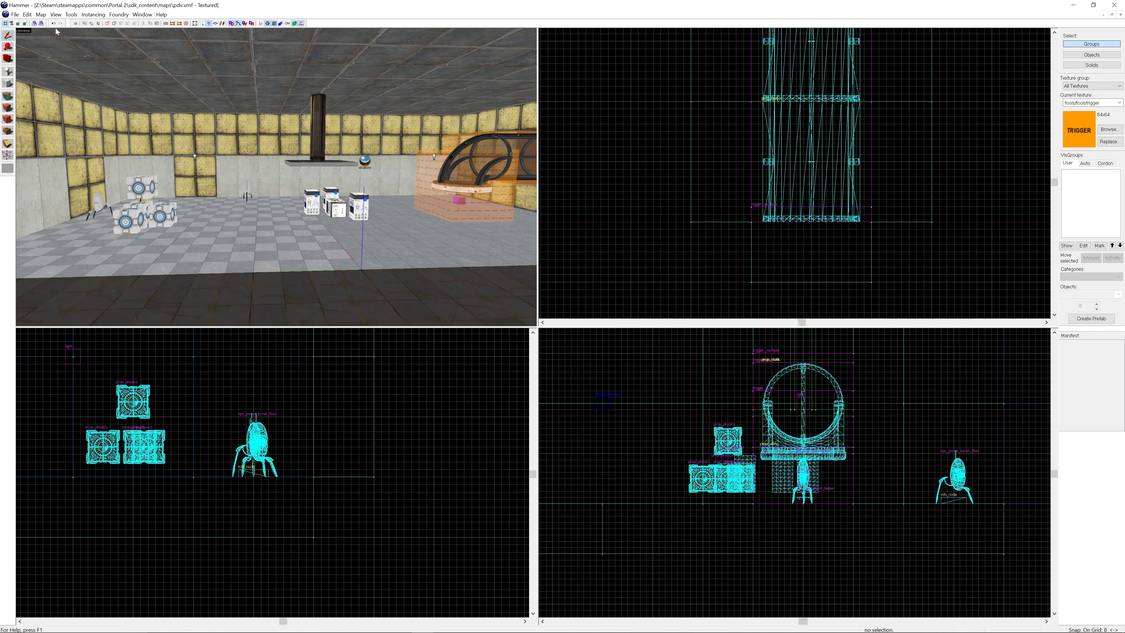
pyautogui.moveTo(232, 172)
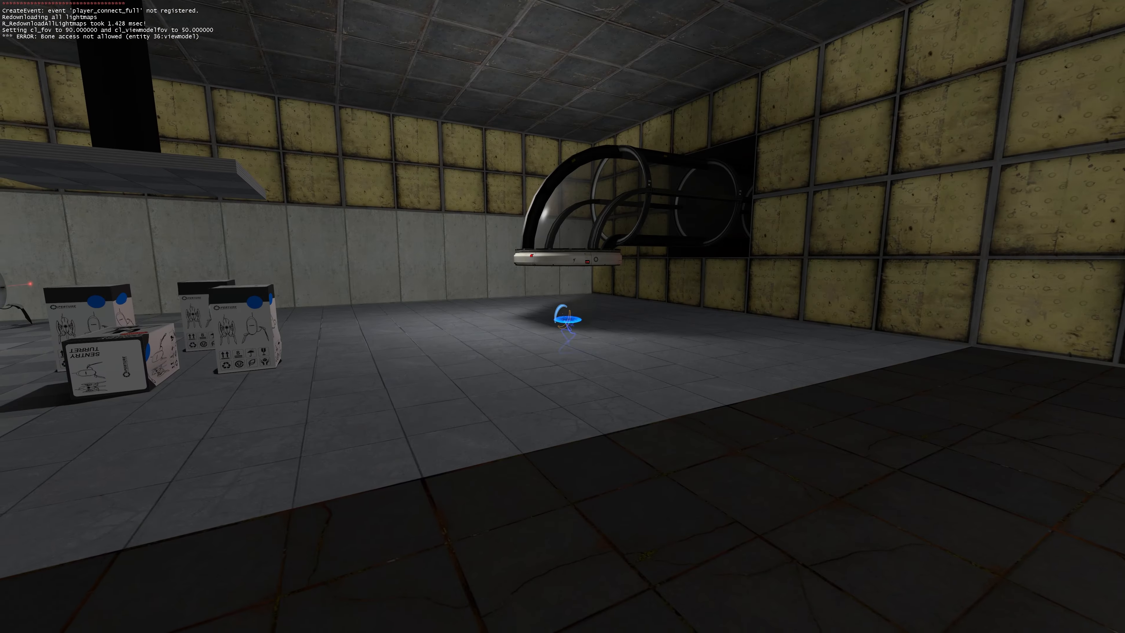
pyautogui.moveTo(563, 317)
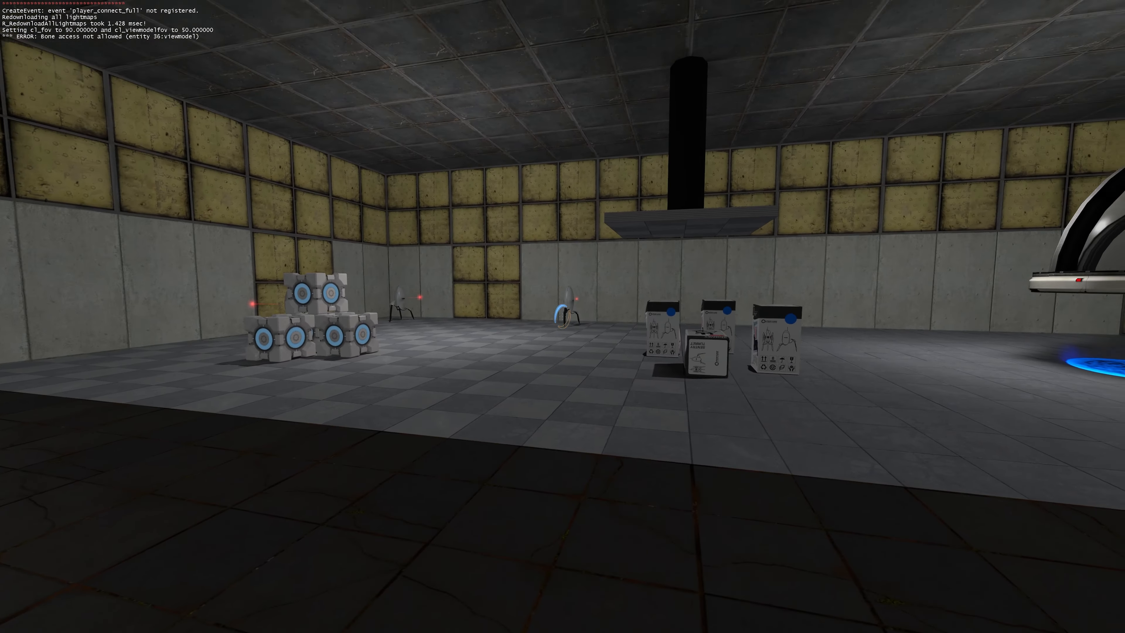